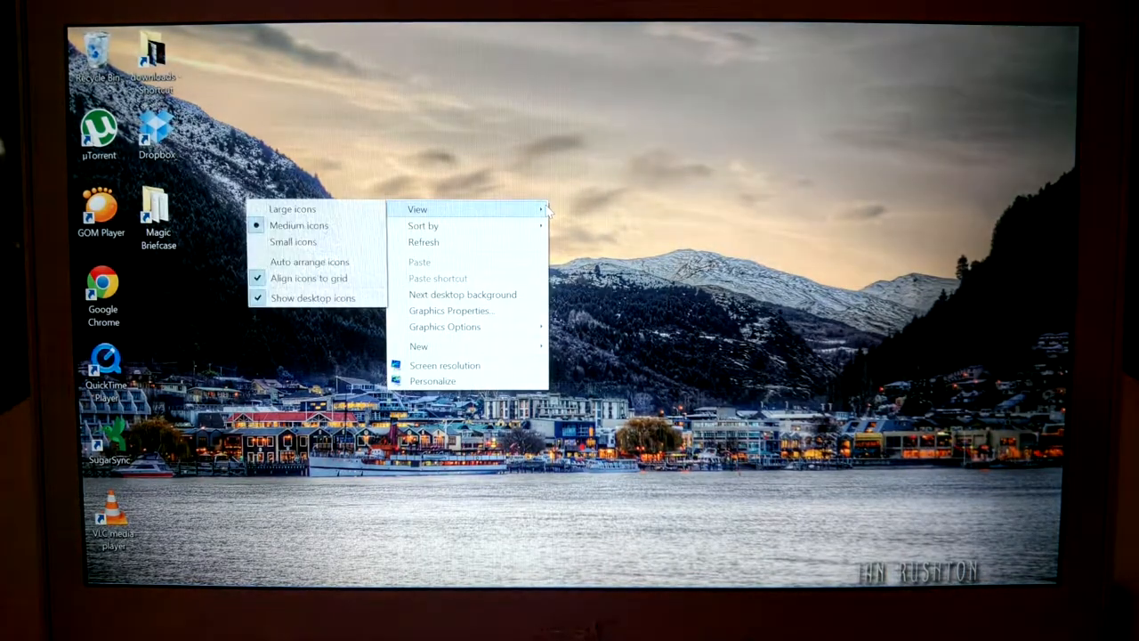
Step: Cycle the desktop wallpaper from the lakeside town to the rowing boat, then the mountain lake
click(481, 298)
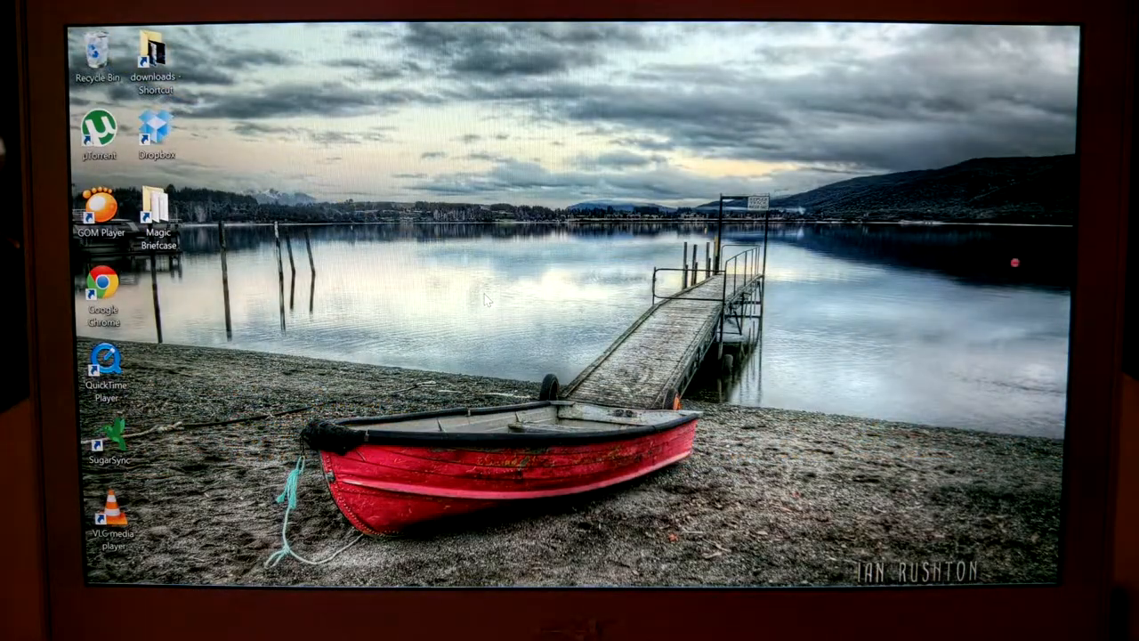
right_click(487, 298)
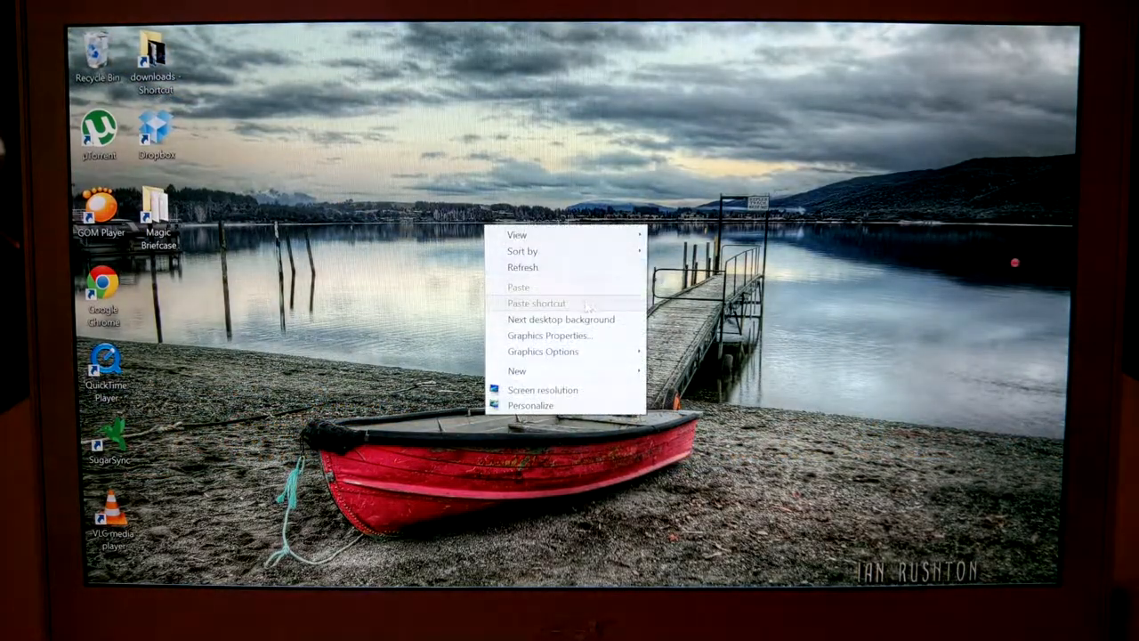
click(560, 319)
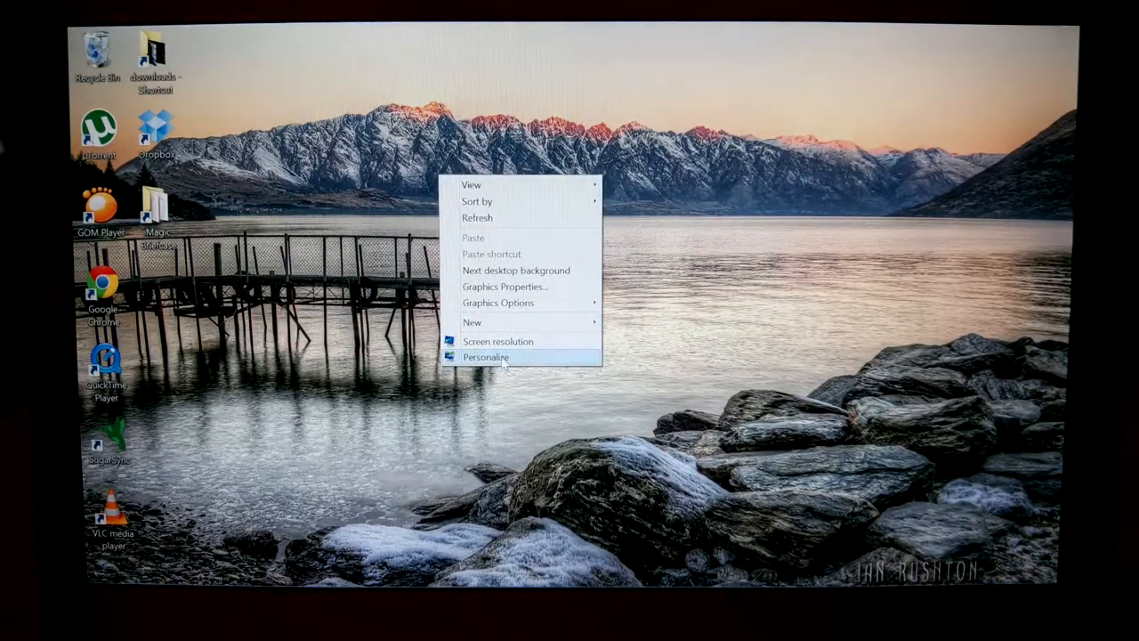
Step: Open Personalization and load Microsoft's online Windows themes gallery in Chrome
click(486, 357)
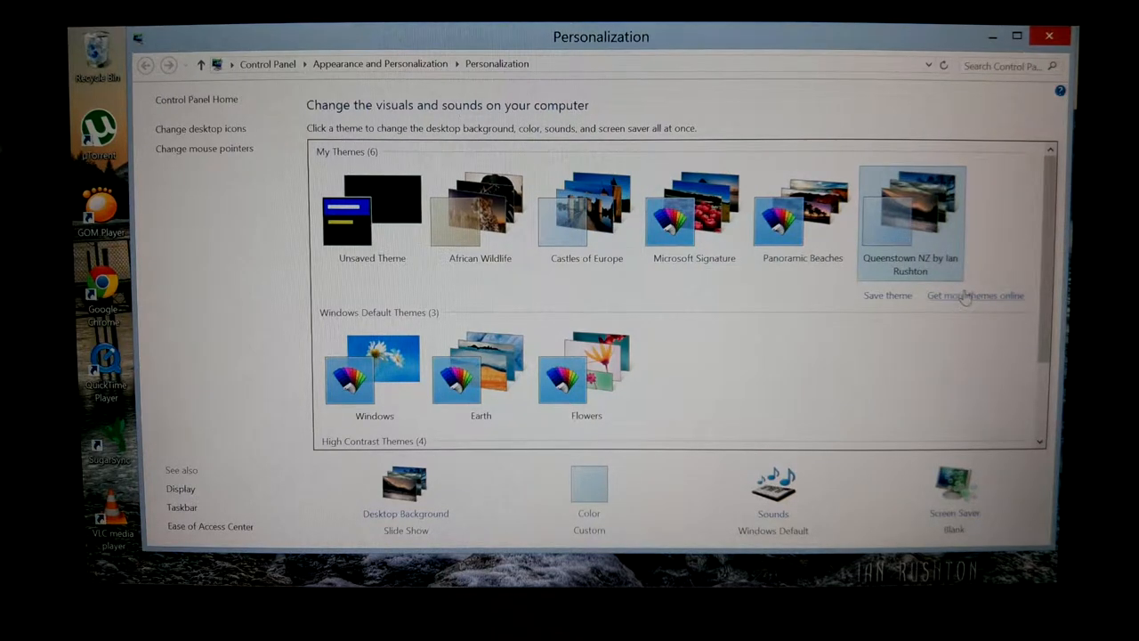
click(976, 295)
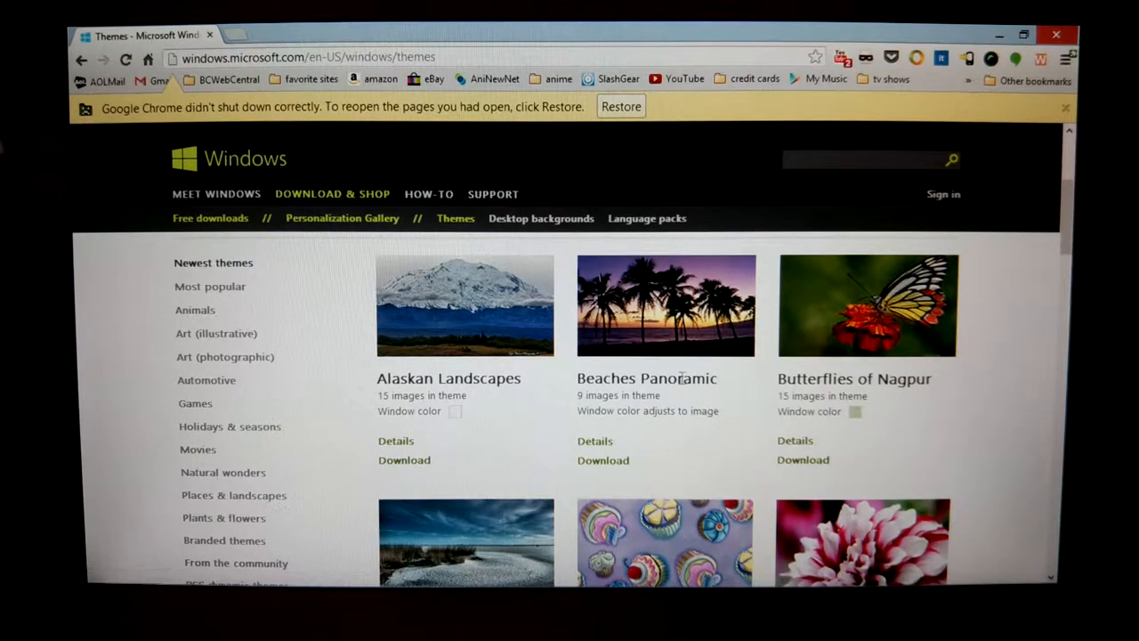
Step: Scroll the themes gallery and download the Fantastic Flowers theme by Chris Chung
scroll(down, 3)
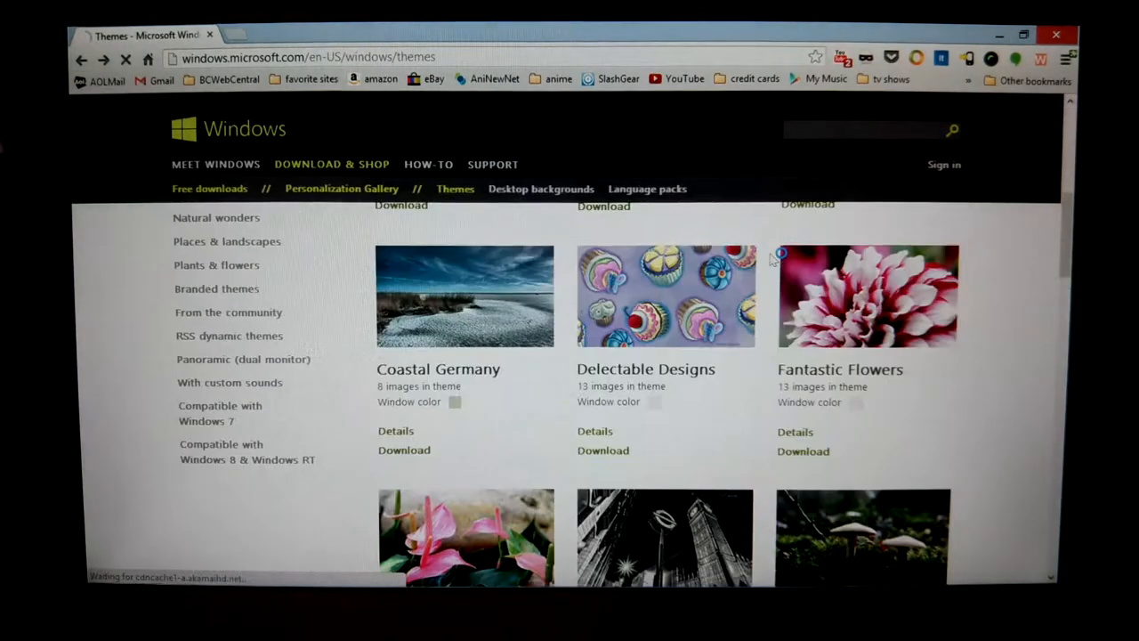
scroll(down, 3)
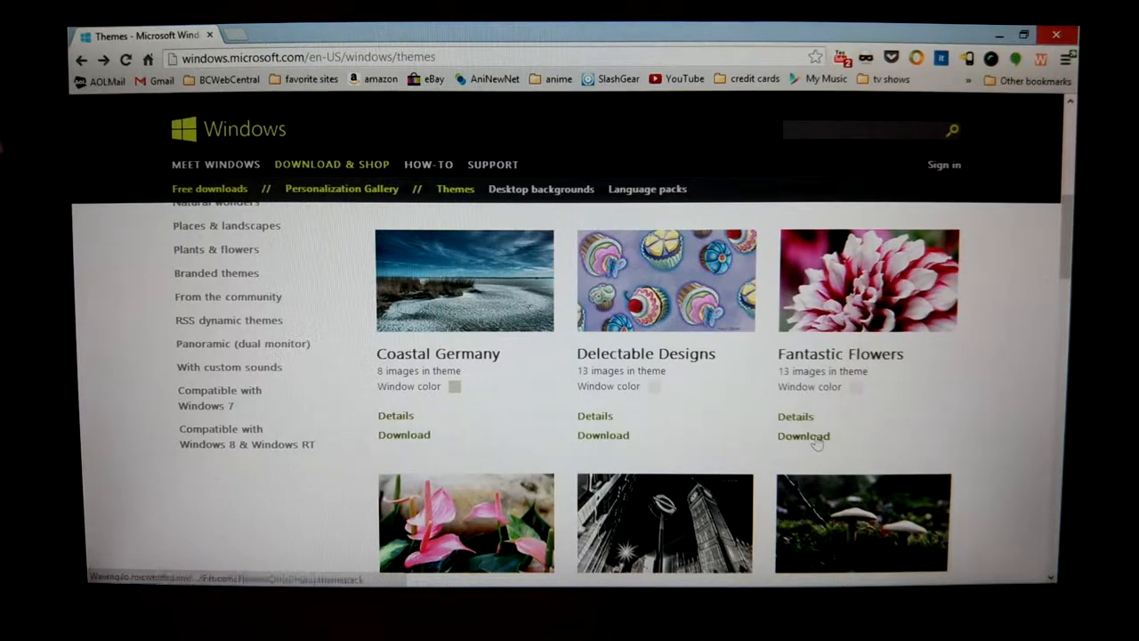
click(803, 435)
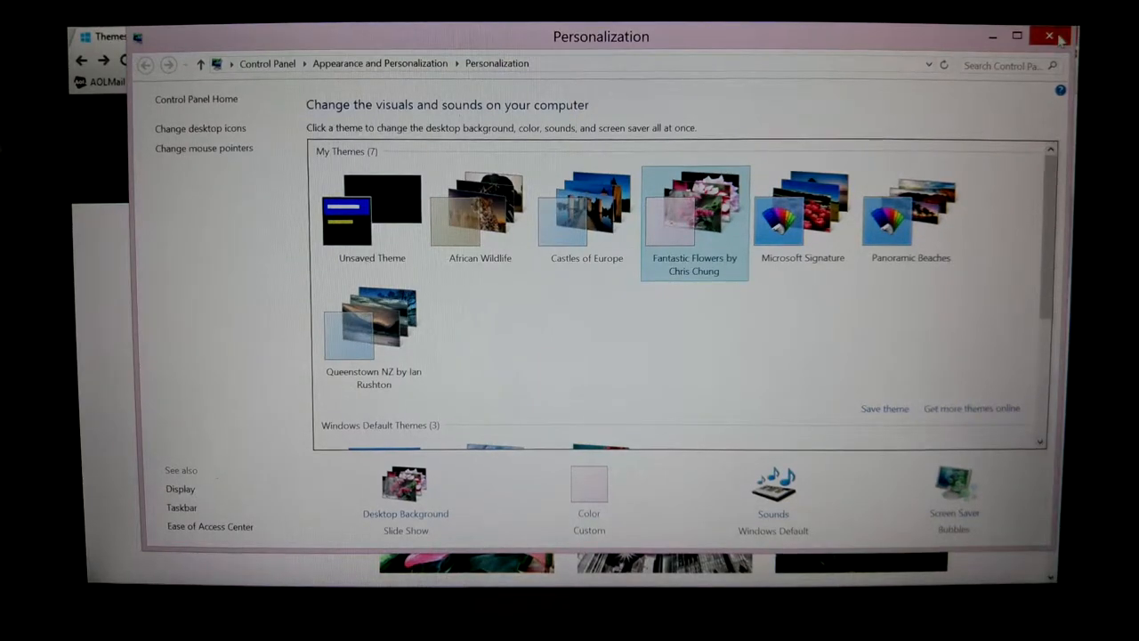
Step: Close Personalization, advance the flower wallpaper two pictures, then reopen Personalization
click(1049, 37)
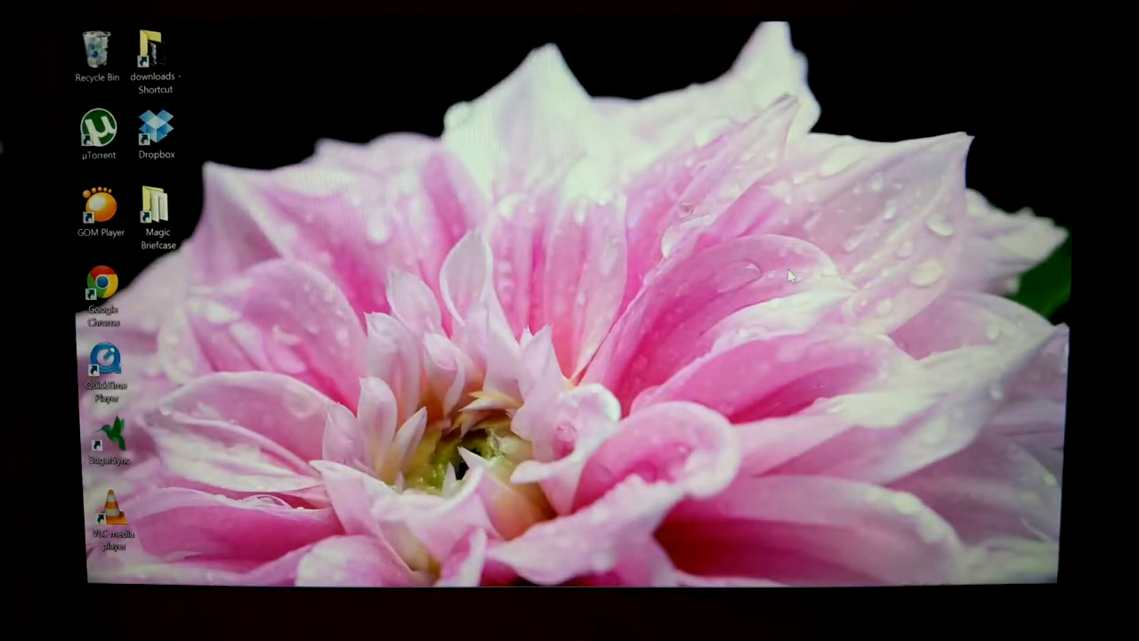
right_click(787, 275)
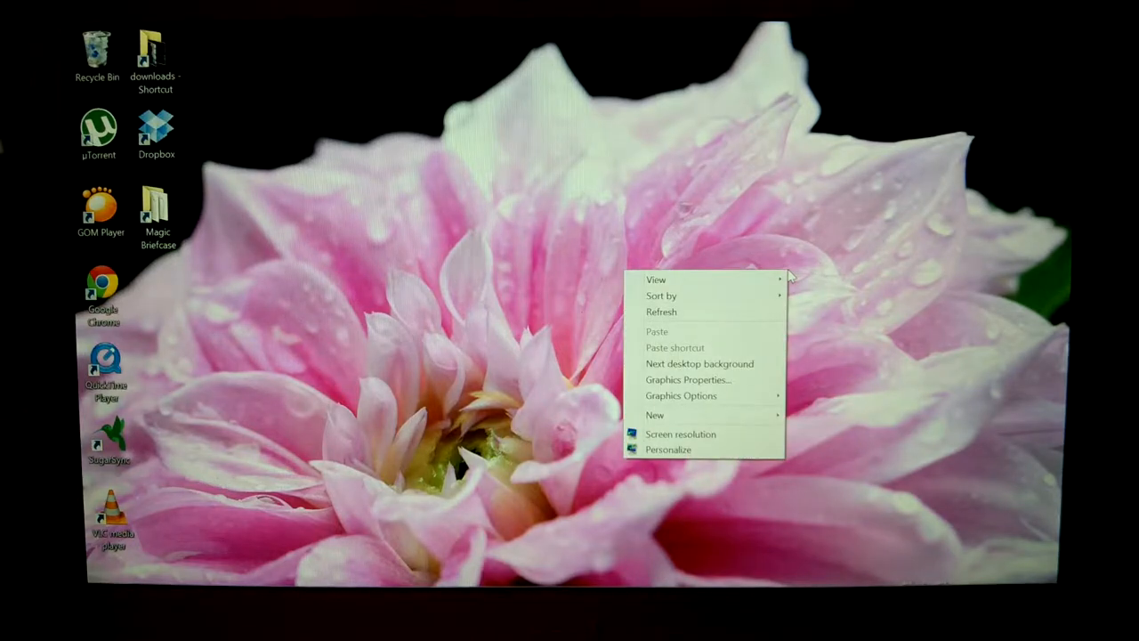
click(699, 363)
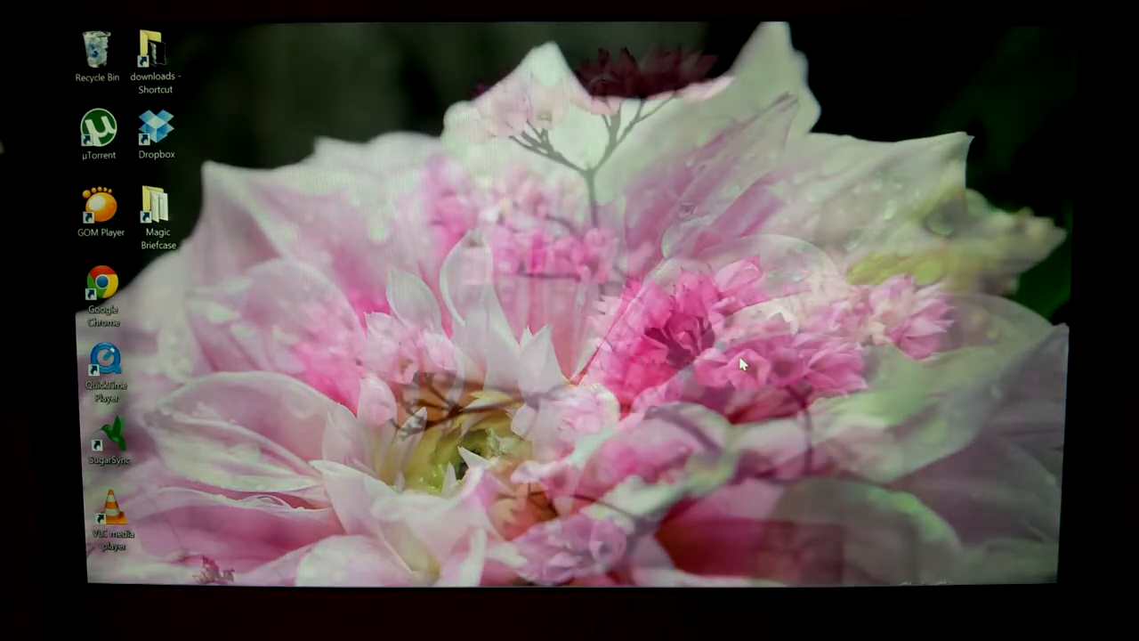
right_click(739, 364)
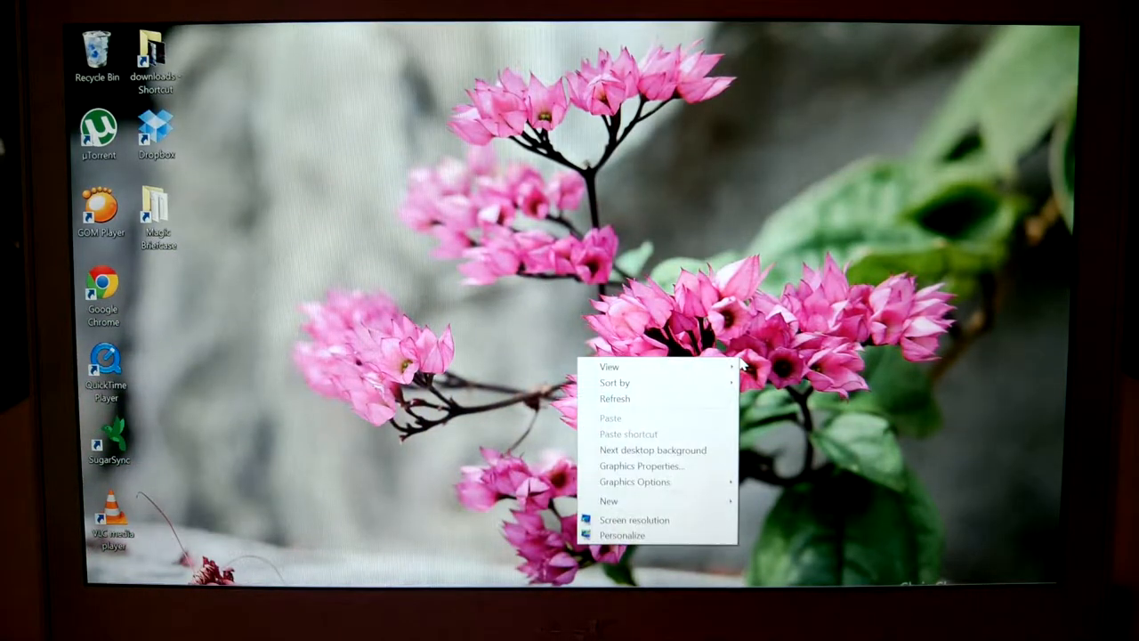
click(652, 450)
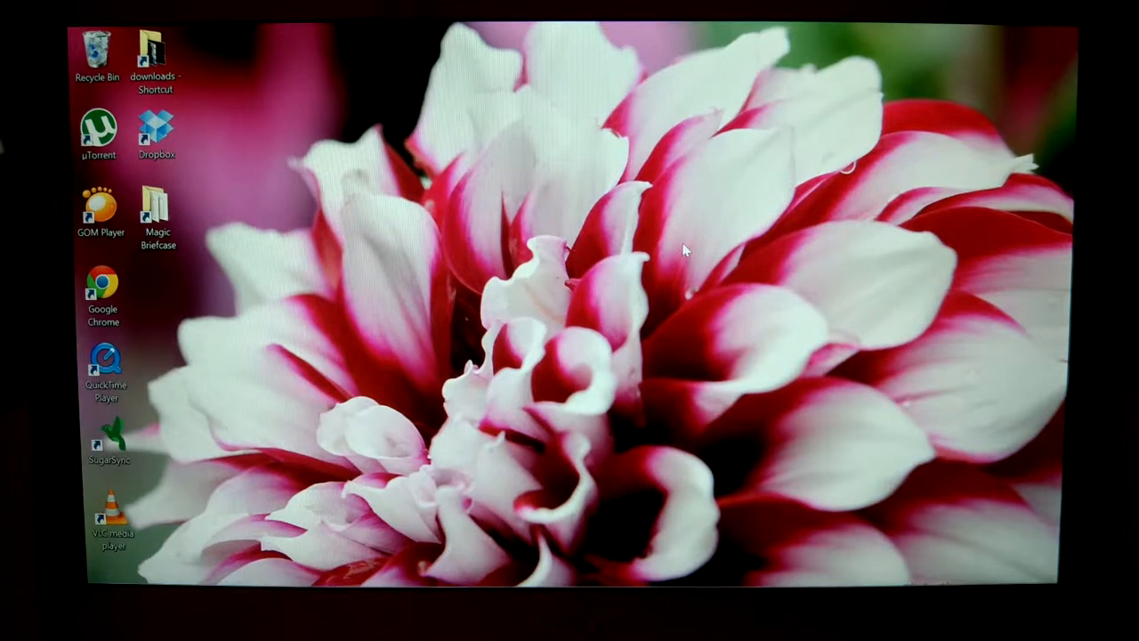
right_click(686, 252)
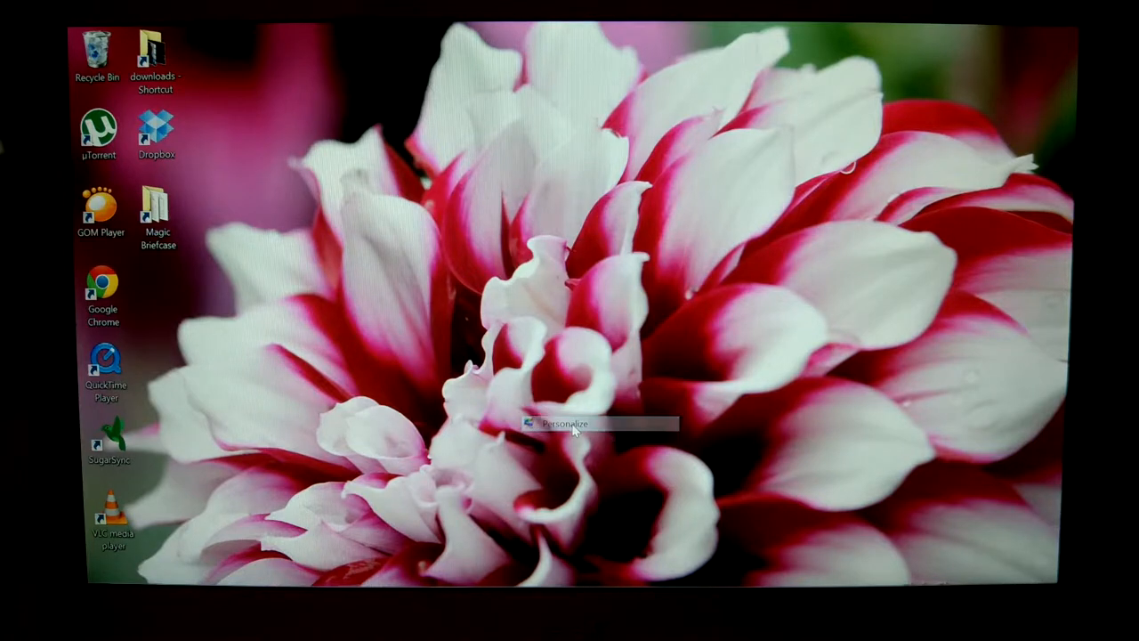
click(564, 424)
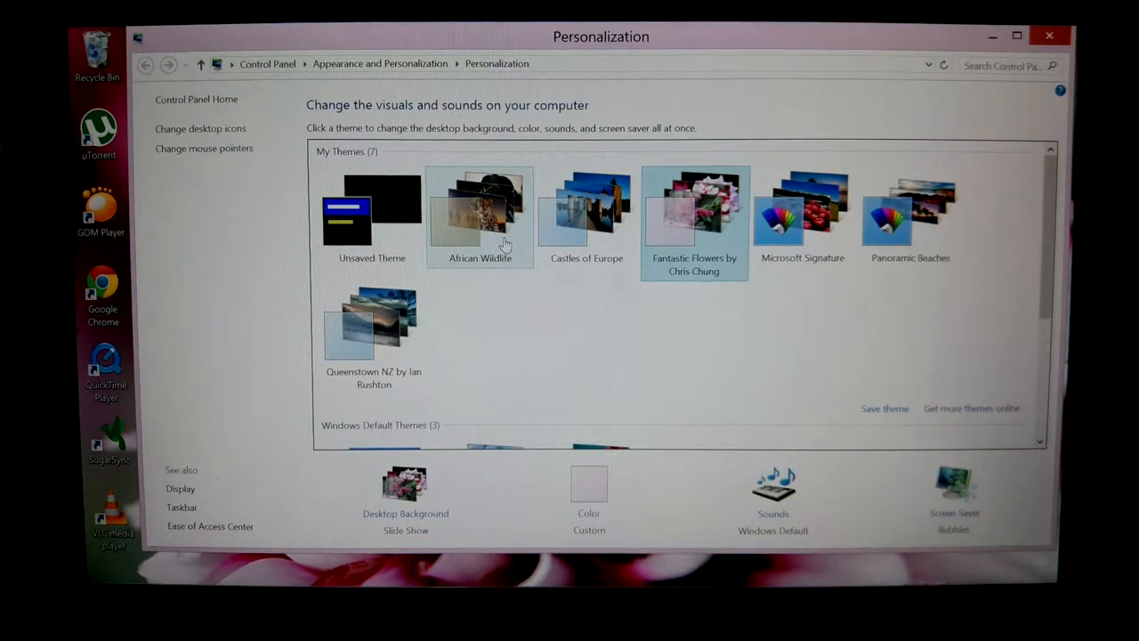
Step: Apply African Wildlife and cycle its wallpaper through elephants, zebras, crocodile and gazelles
click(480, 214)
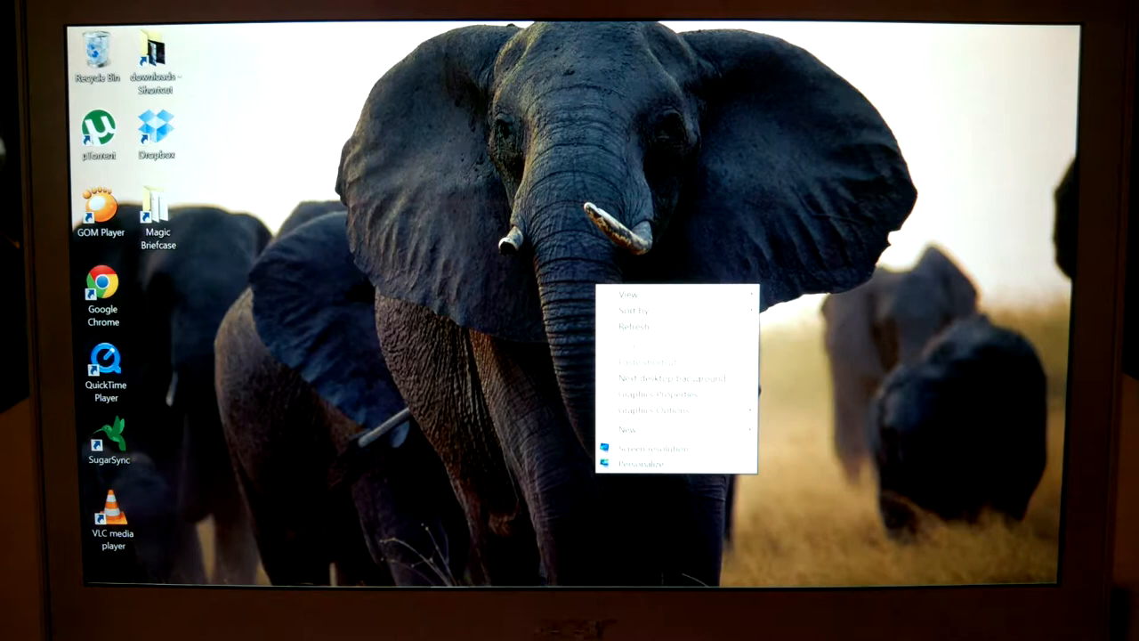
mouse_move(672, 377)
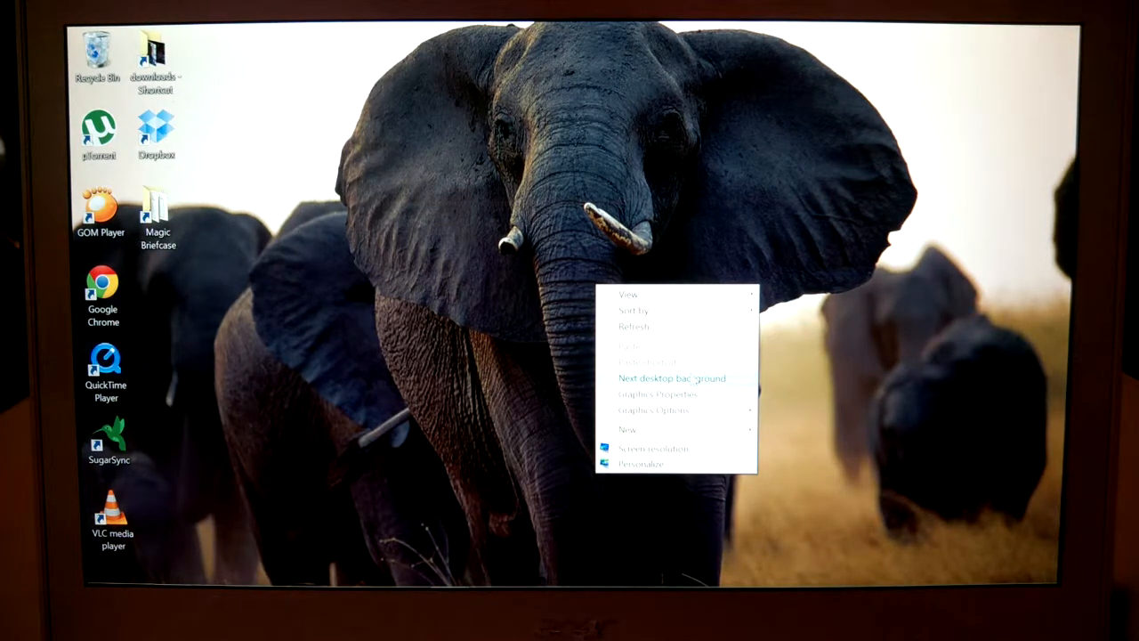
click(671, 377)
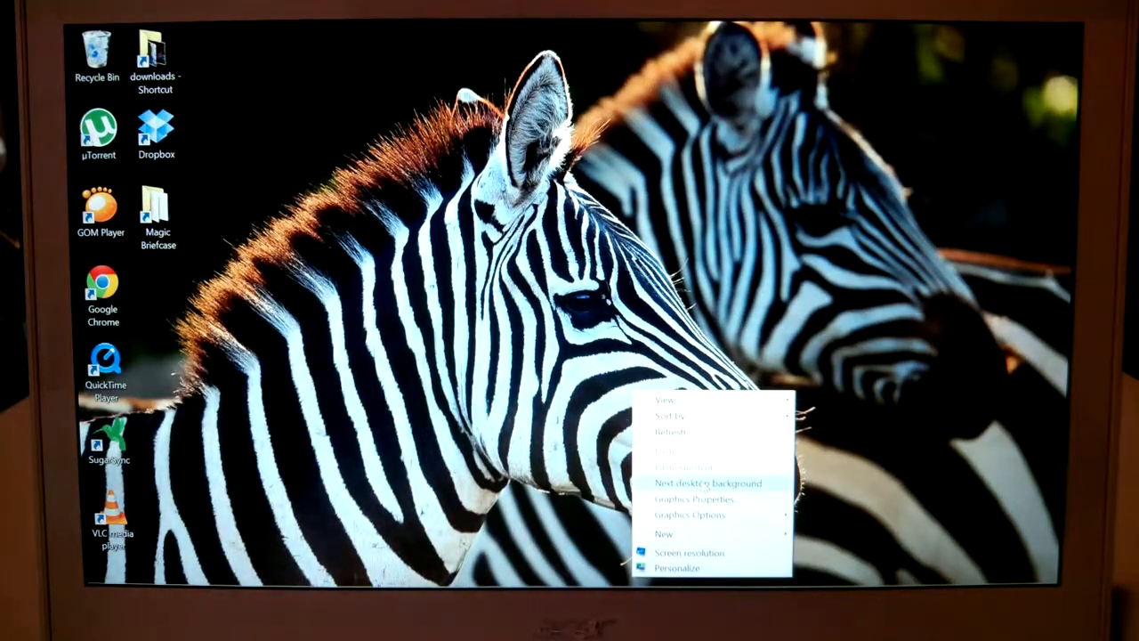
click(704, 484)
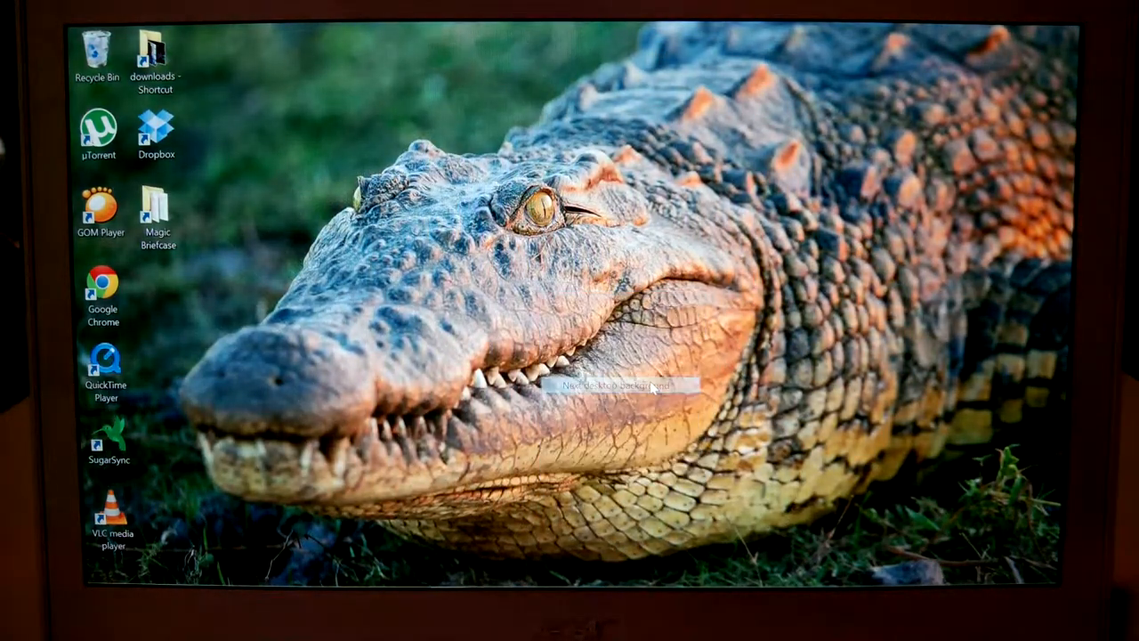
click(623, 385)
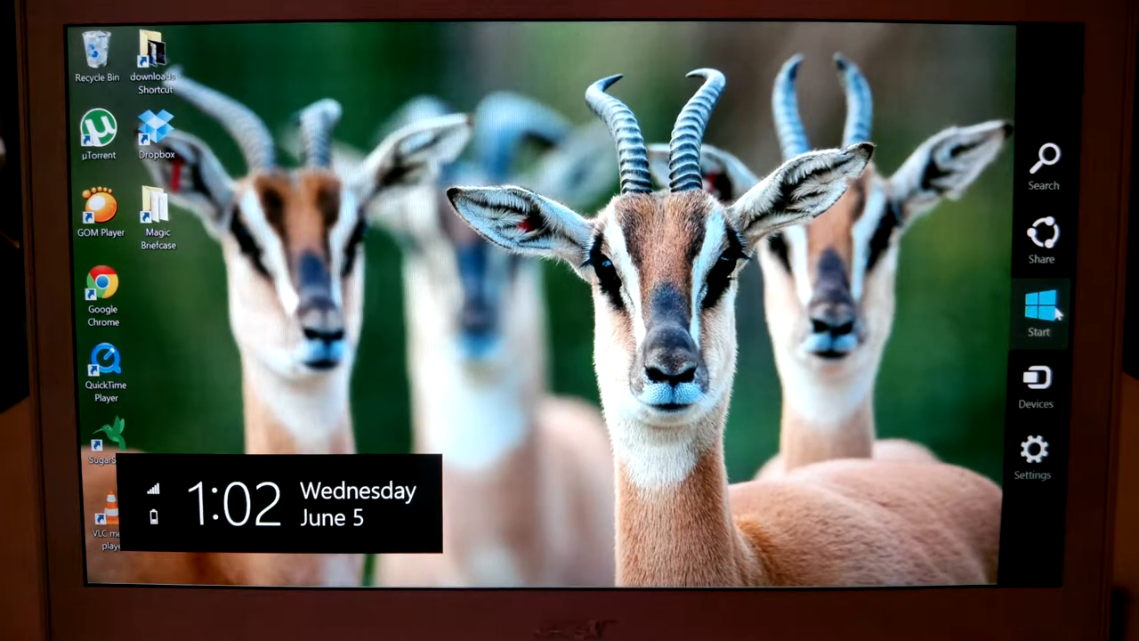
Step: Go to the Start screen and open PC settings on the Personalize page
click(1038, 311)
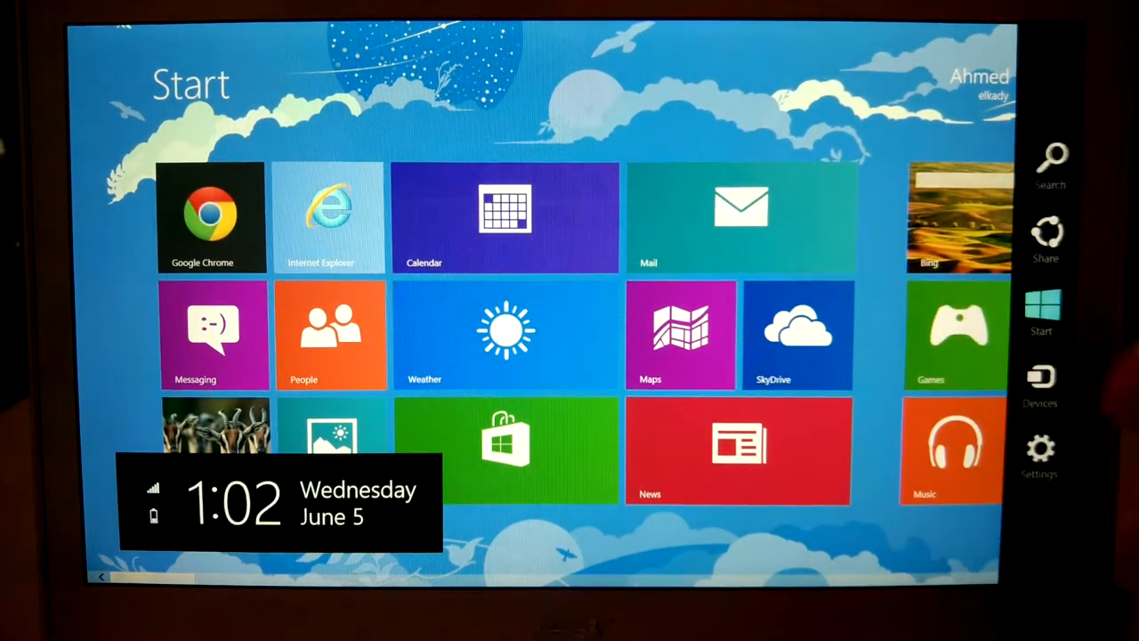
click(1040, 449)
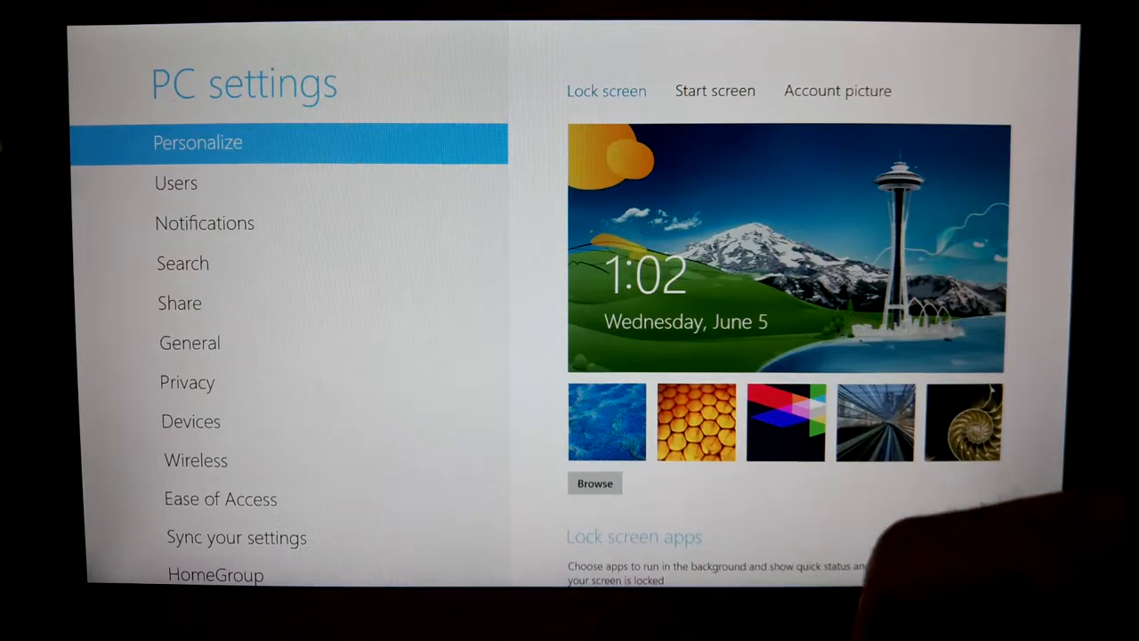
Step: Give the Start screen a cloudy sky pattern and purple colour, then return to Lock screen
click(714, 90)
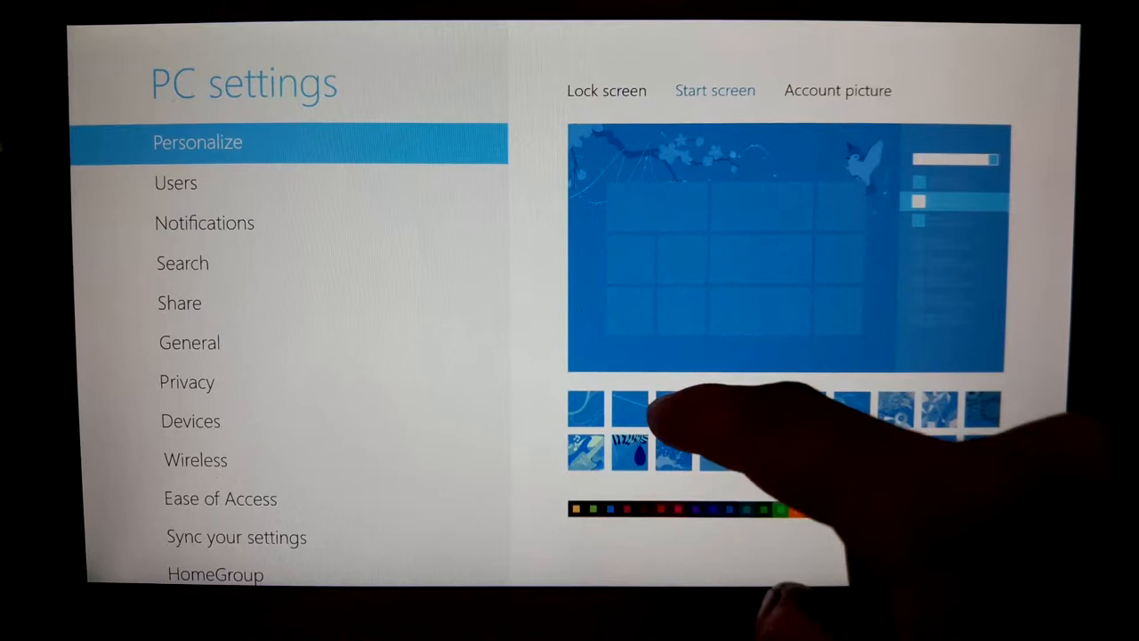
click(672, 409)
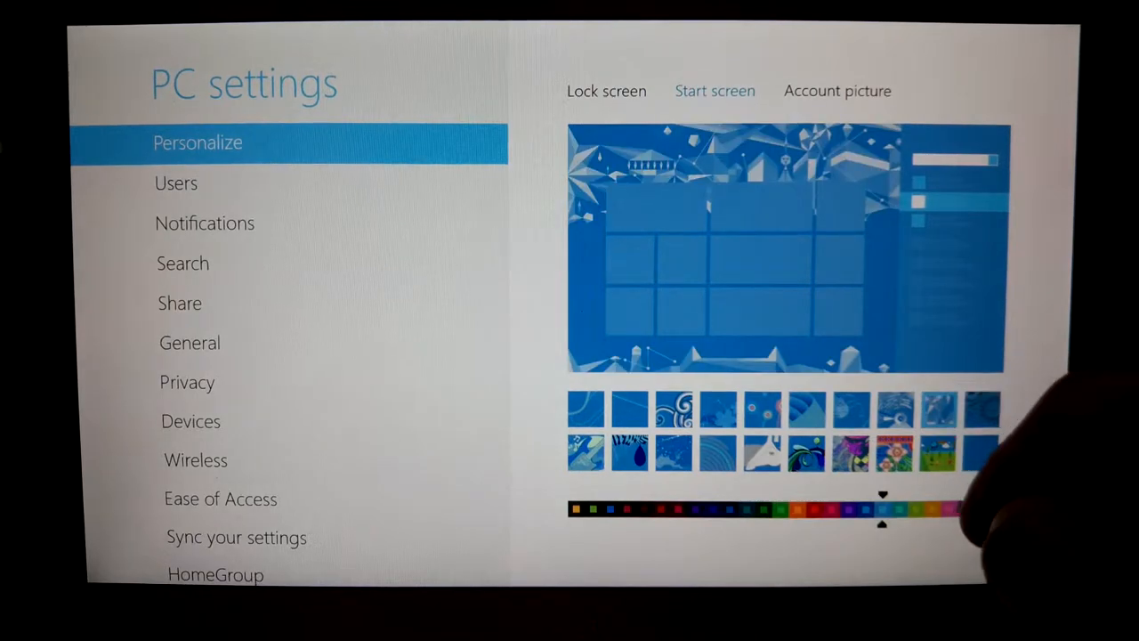
click(674, 407)
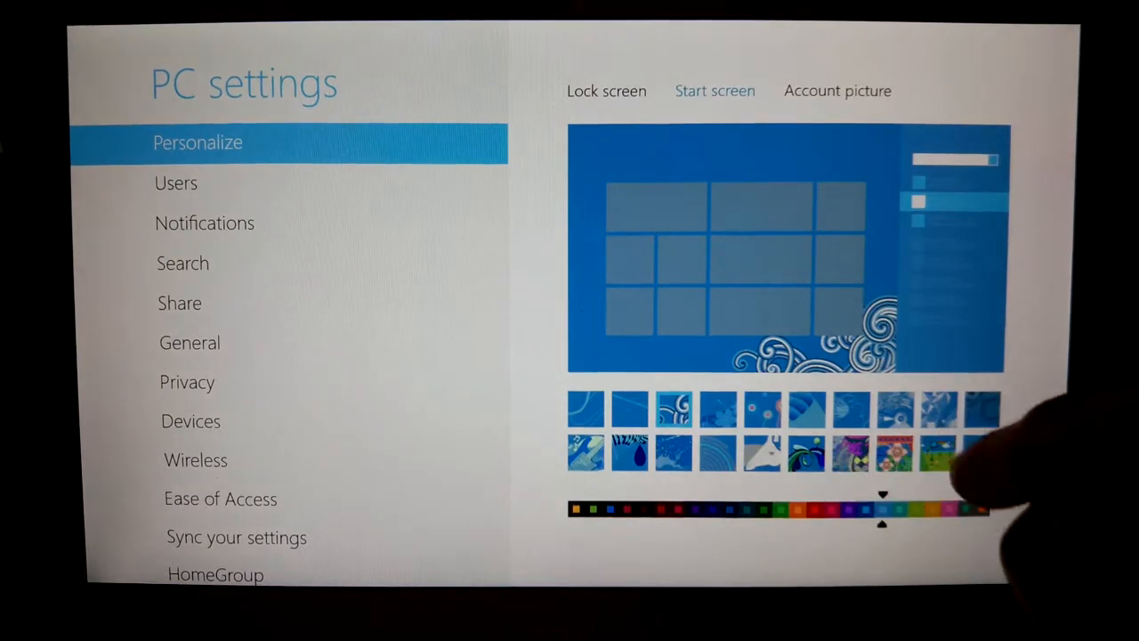
click(674, 407)
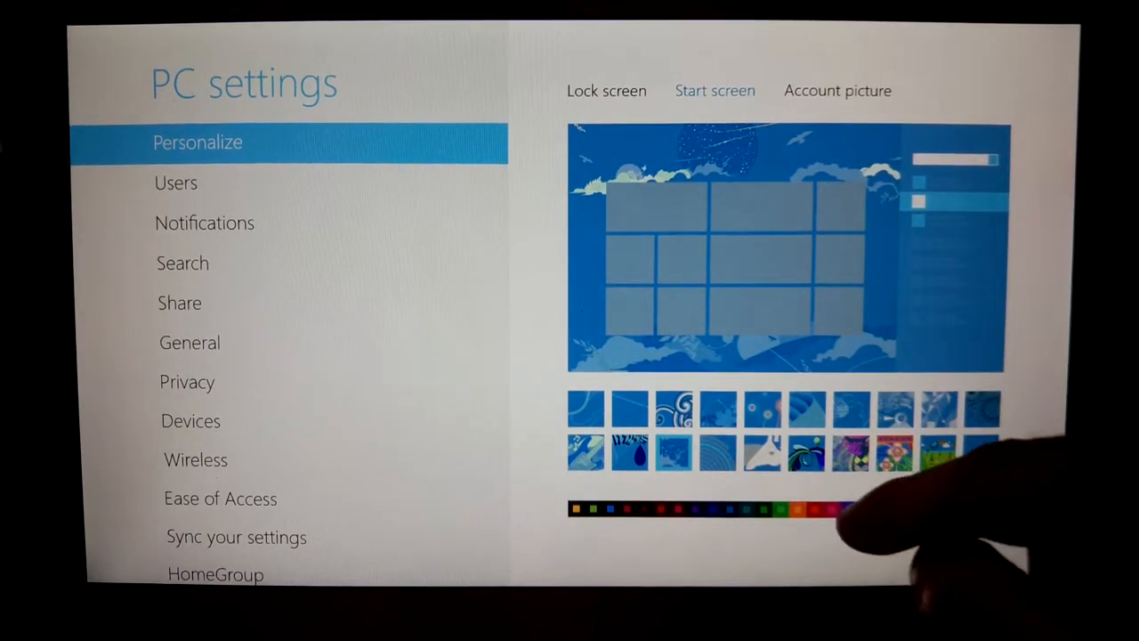
click(849, 508)
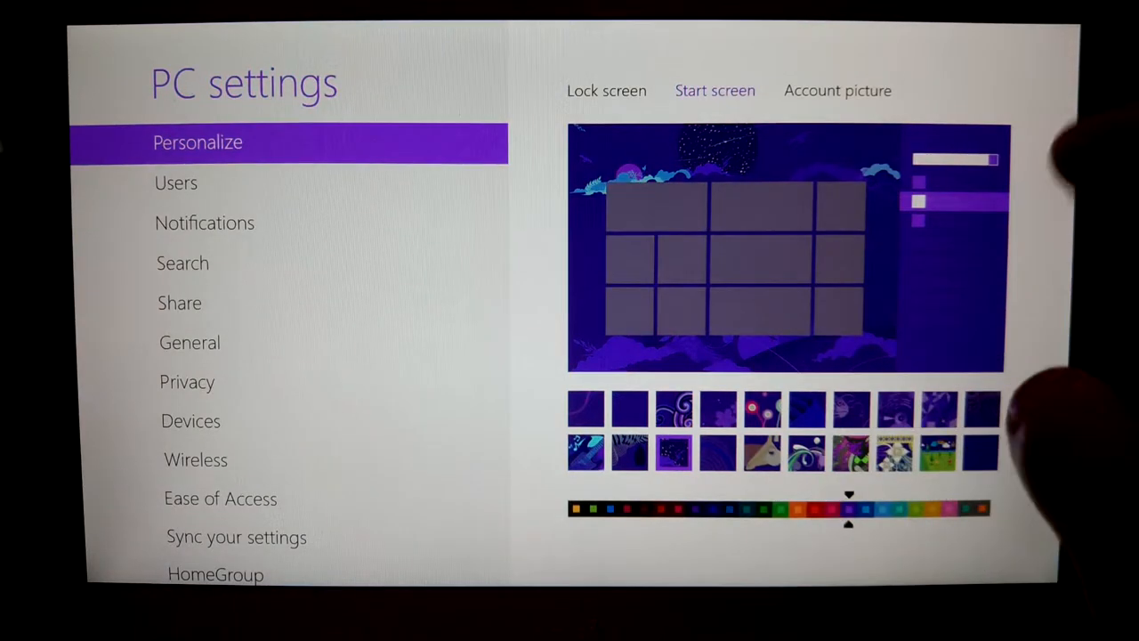
click(195, 460)
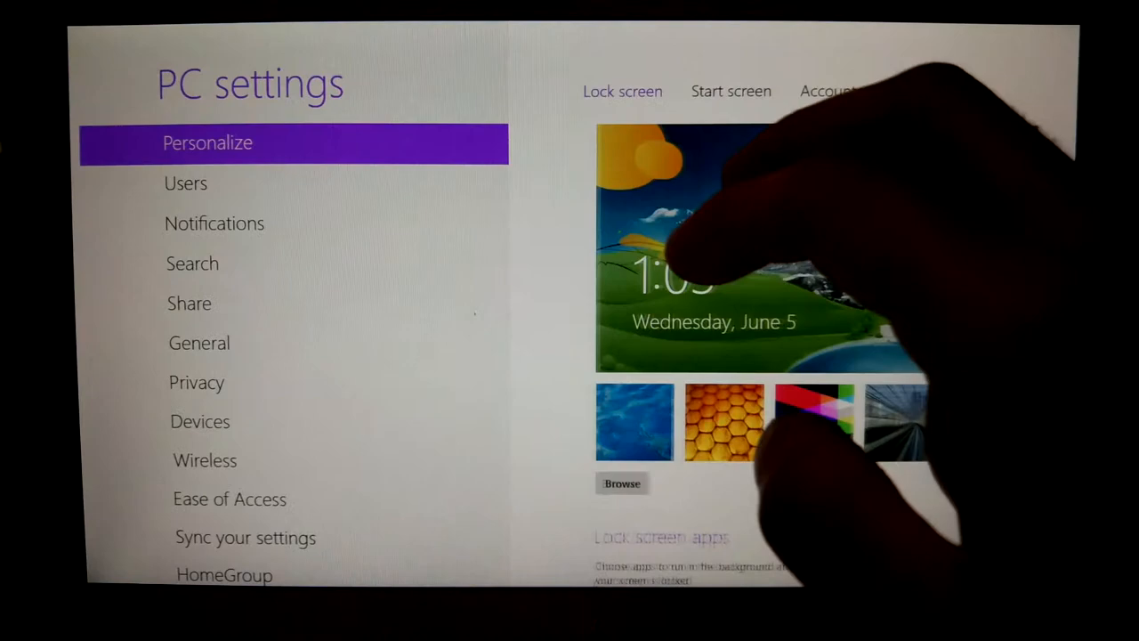
click(714, 90)
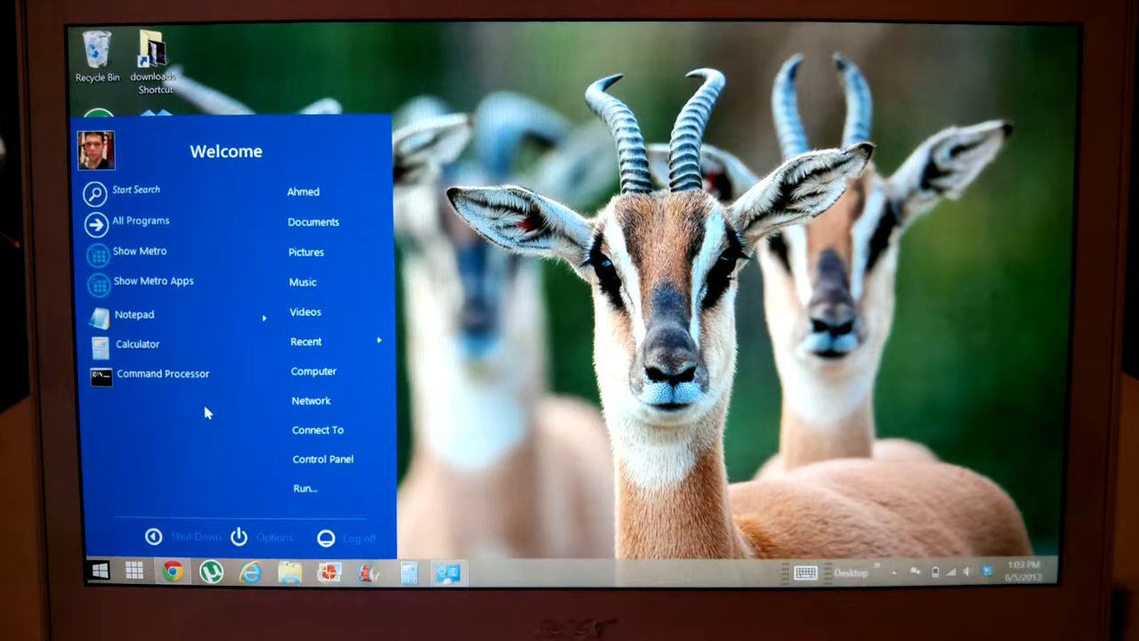
mouse_move(219, 226)
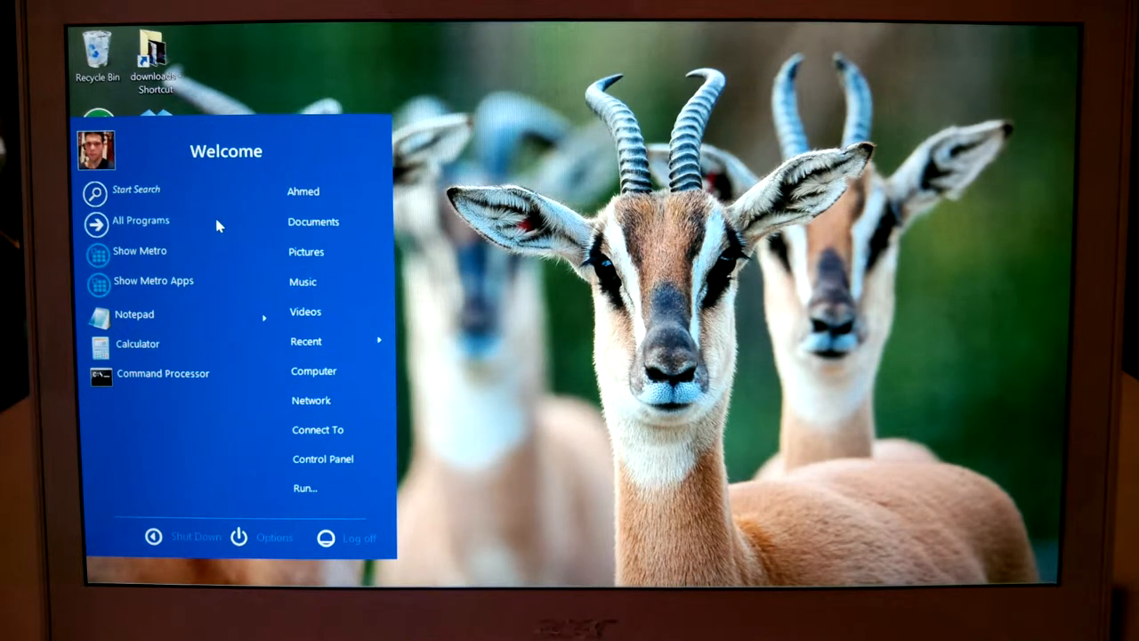
Step: Show All Programs in the third-party Start menu
click(141, 220)
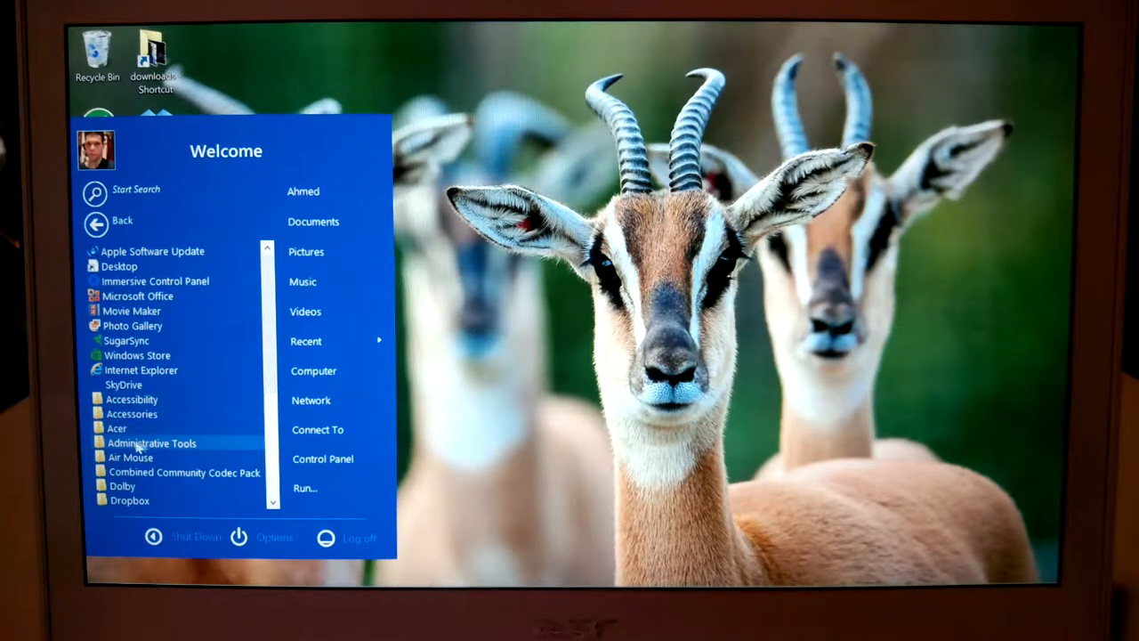
mouse_move(173, 406)
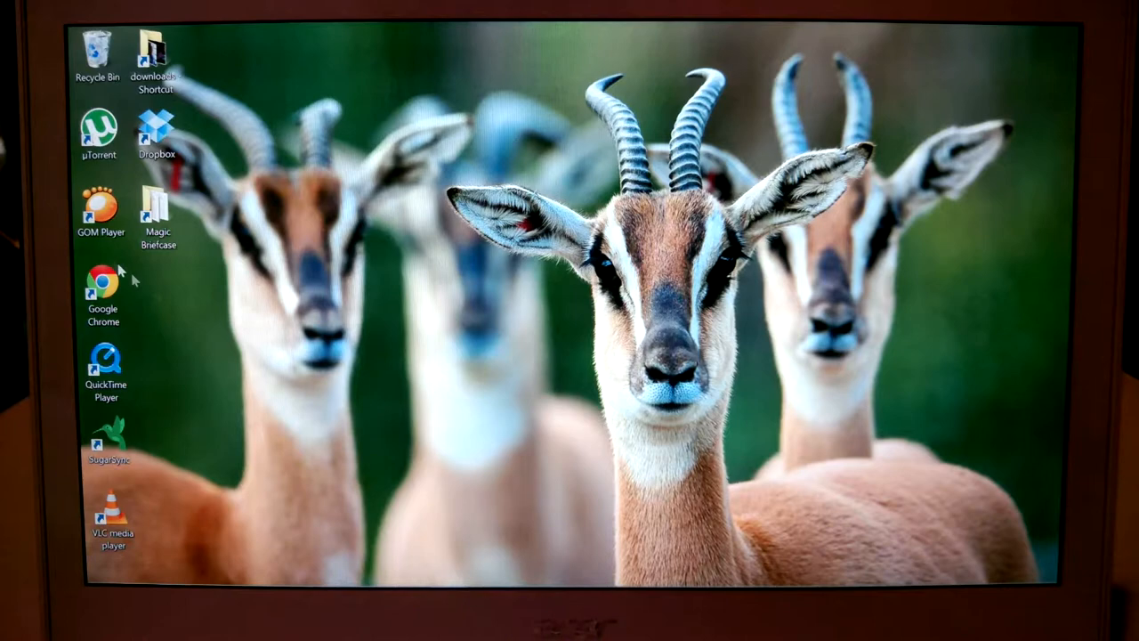
Step: Launch Chrome and search Google for 'start button windows 8'
double_click(102, 283)
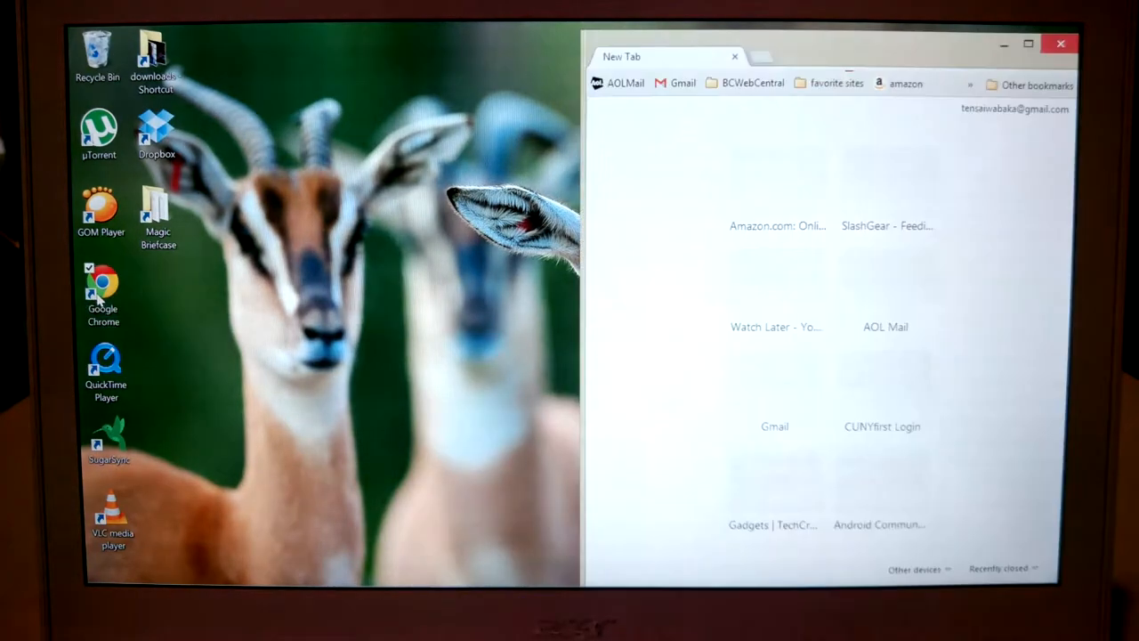
click(1028, 42)
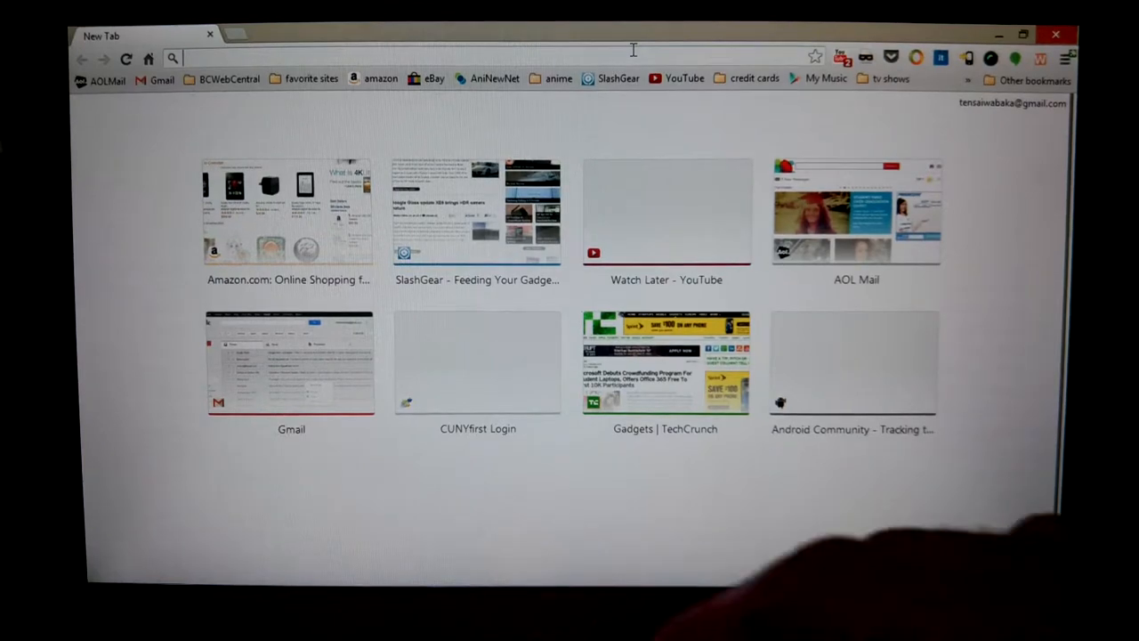
text(staples.com)
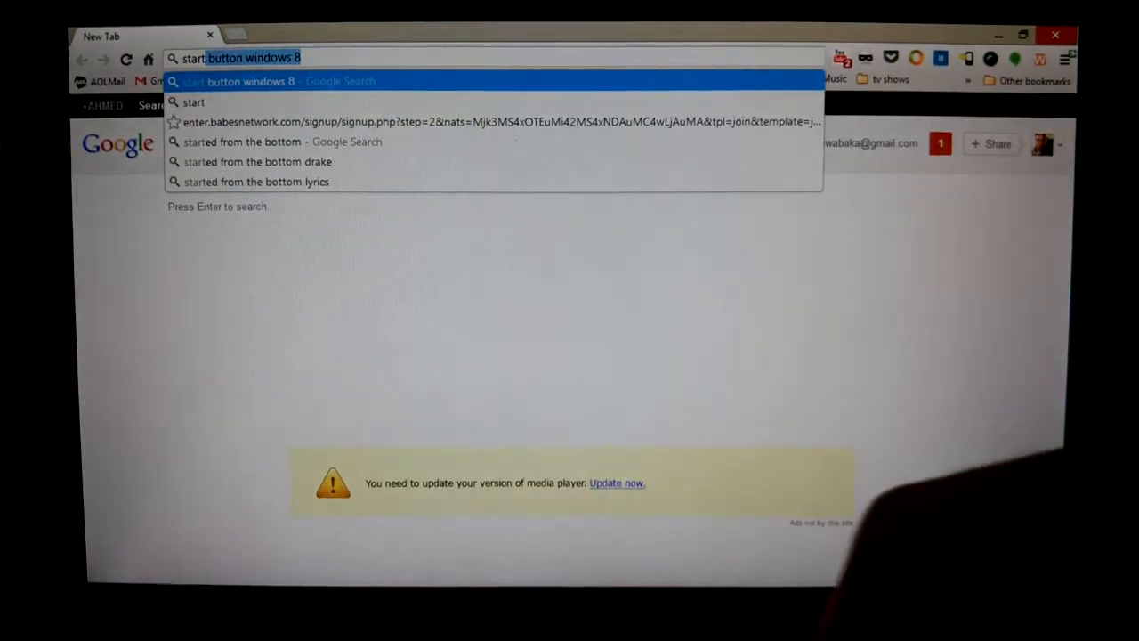
key(Return)
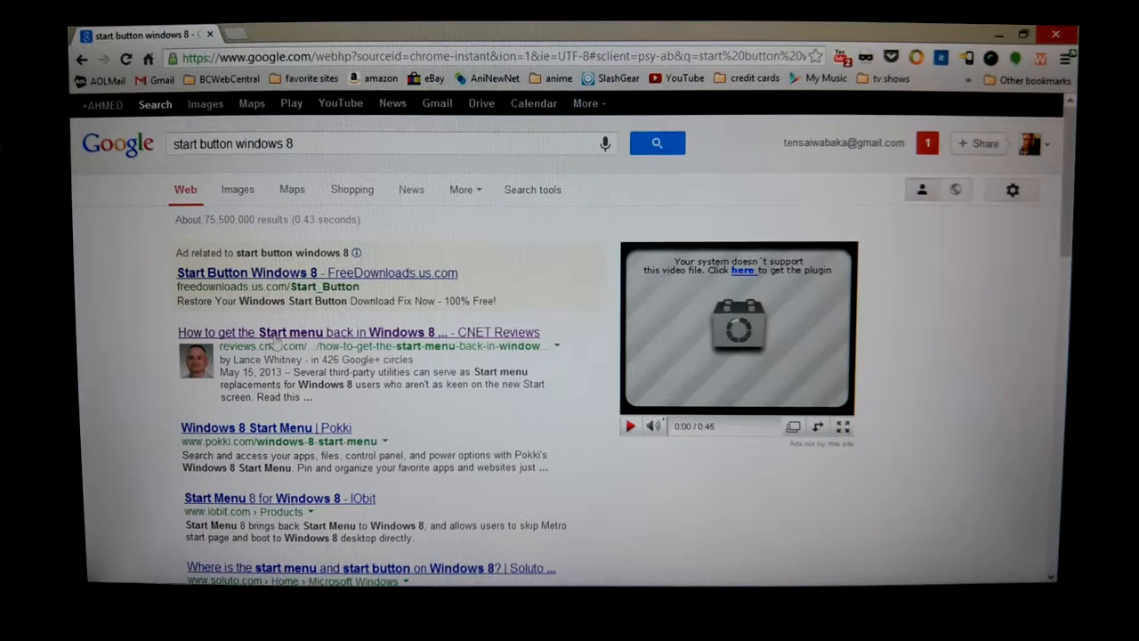
mouse_move(283, 332)
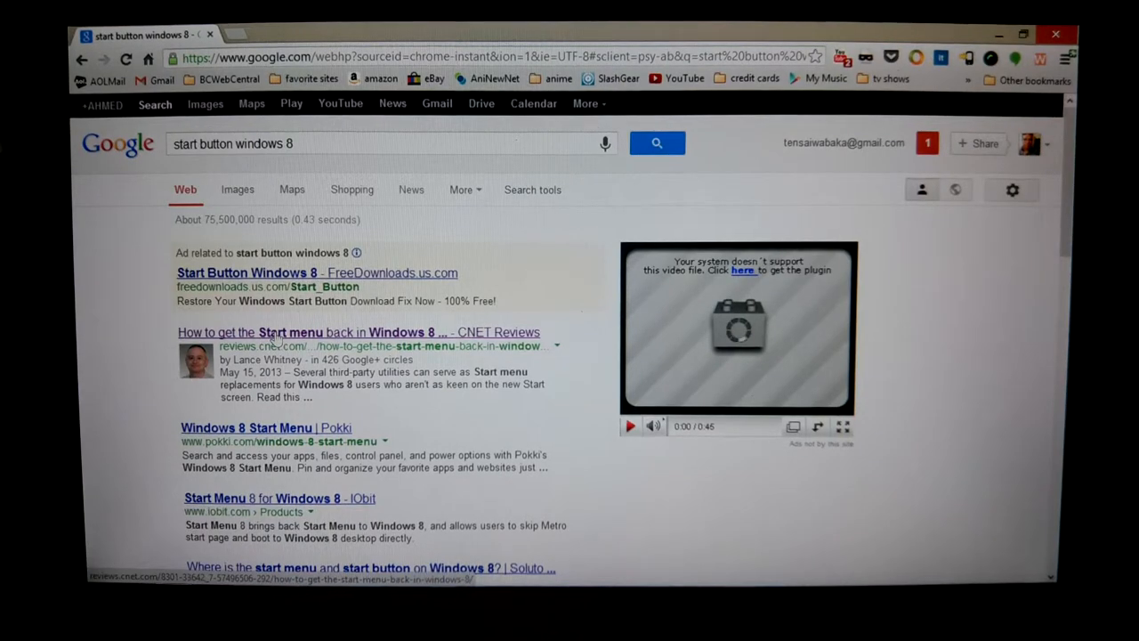
Step: Open CNET's 'How to get the Start menu back in Windows 8', scroll through, return near top
click(356, 332)
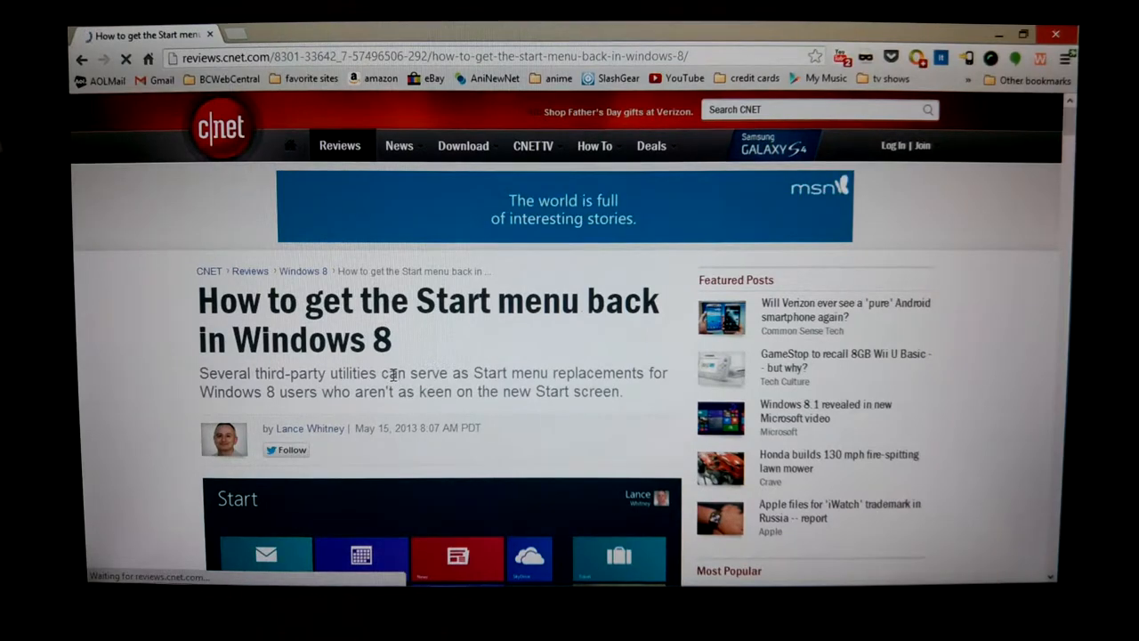
scroll(down, 3)
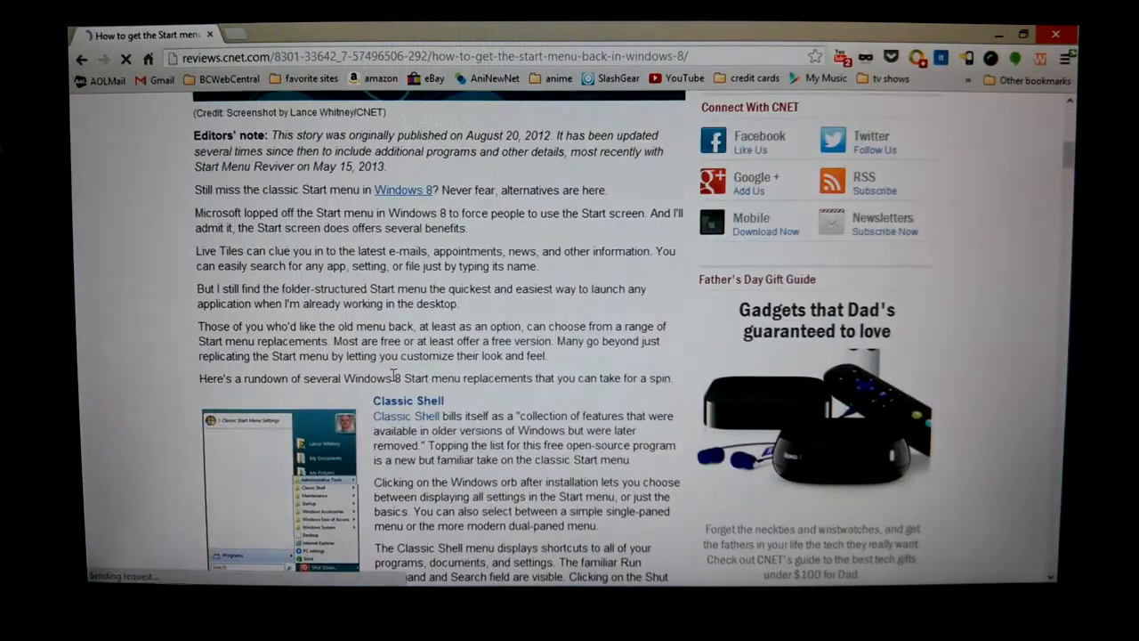
scroll(down, 3)
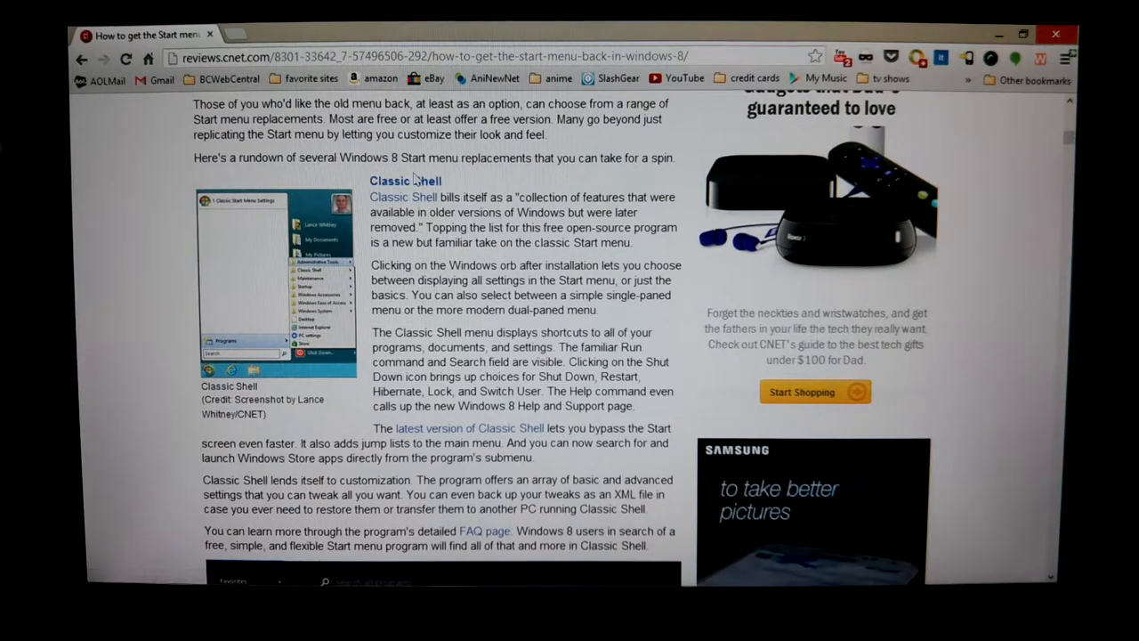
scroll(down, 3)
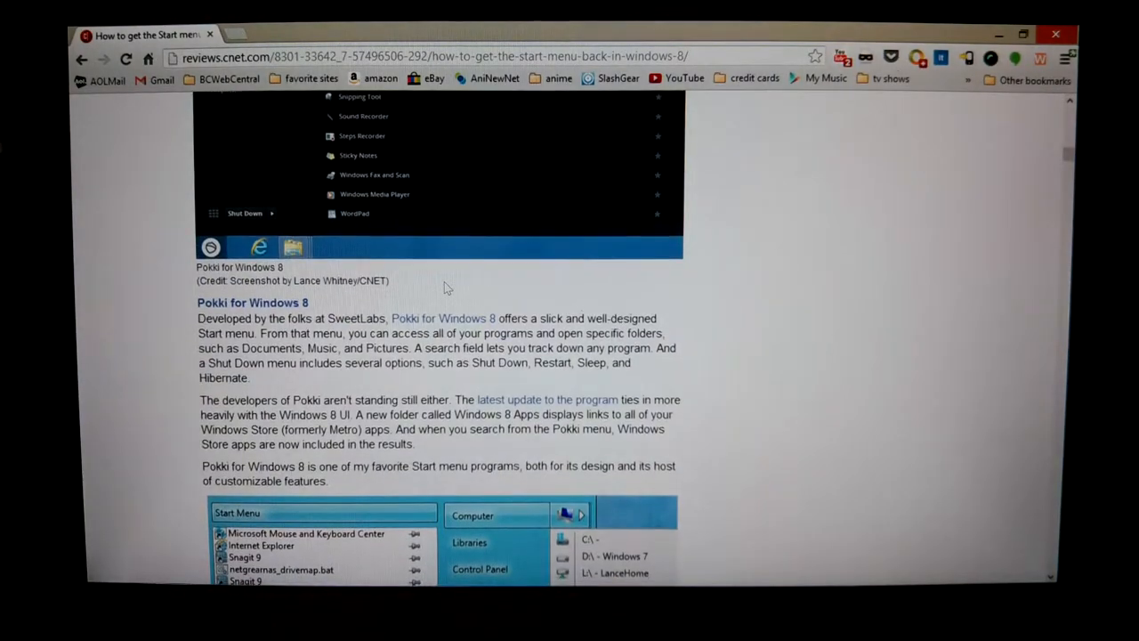
scroll(down, 3)
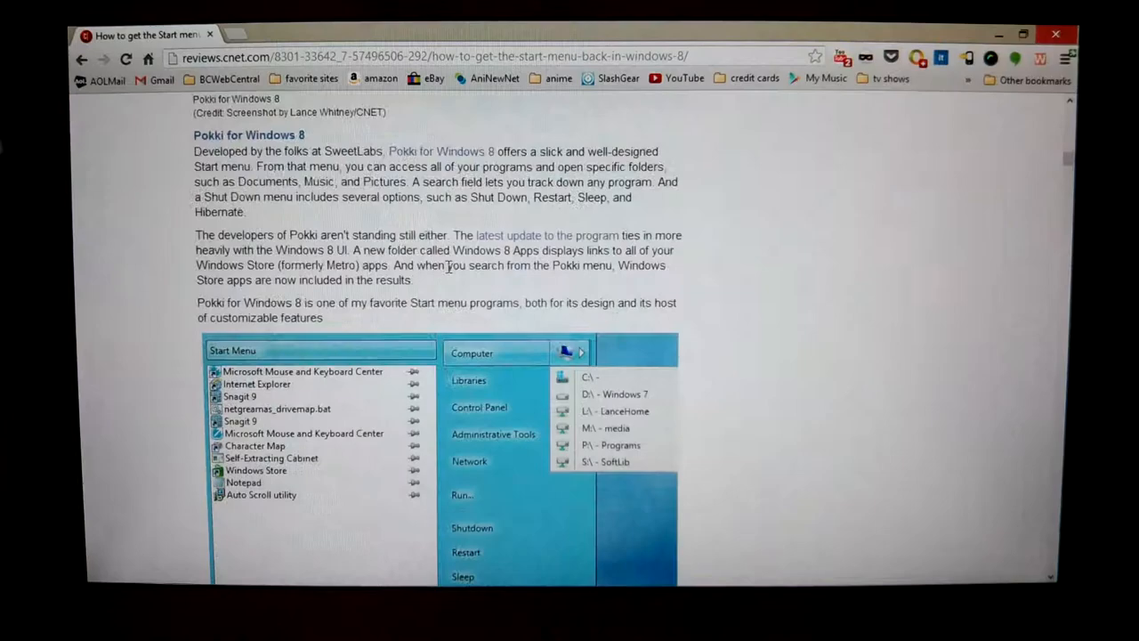
scroll(down, 3)
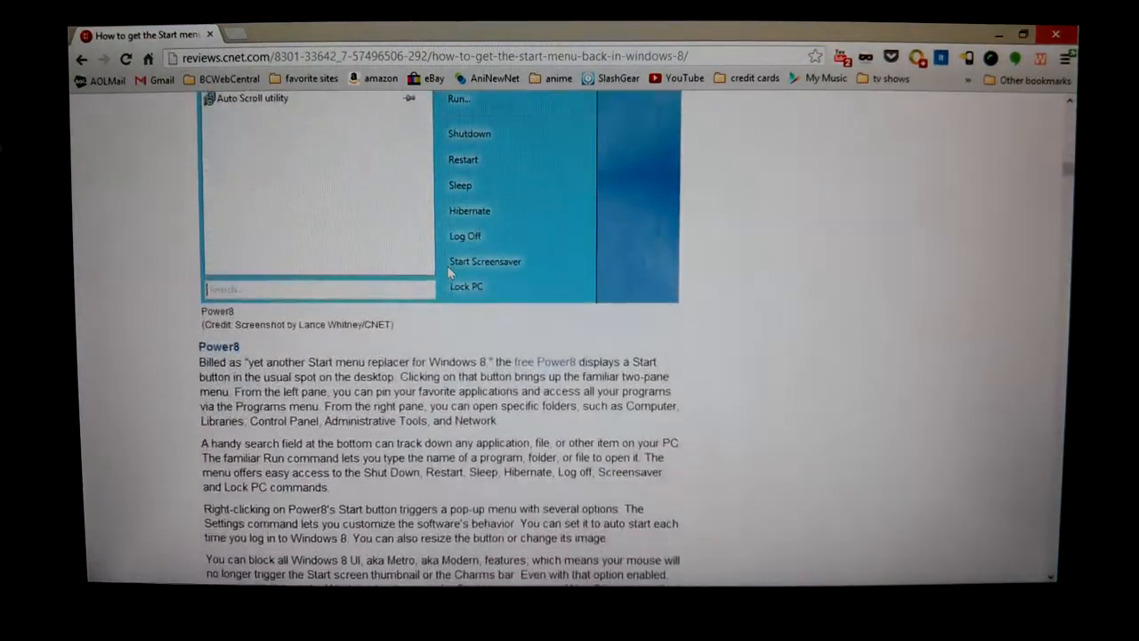
scroll(down, 3)
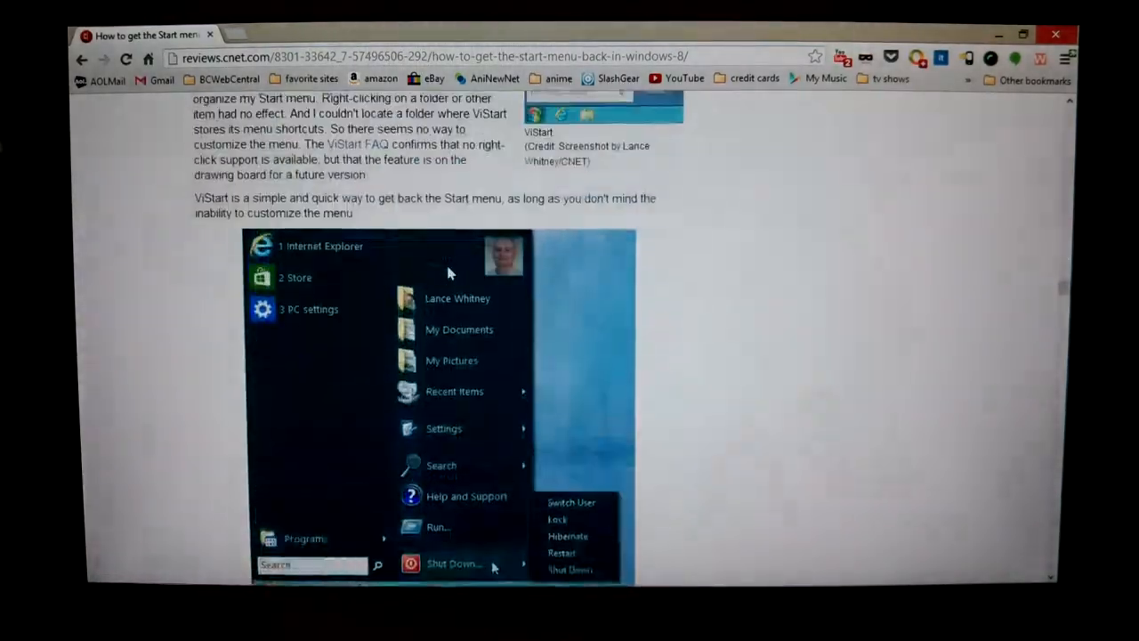
scroll(down, 3)
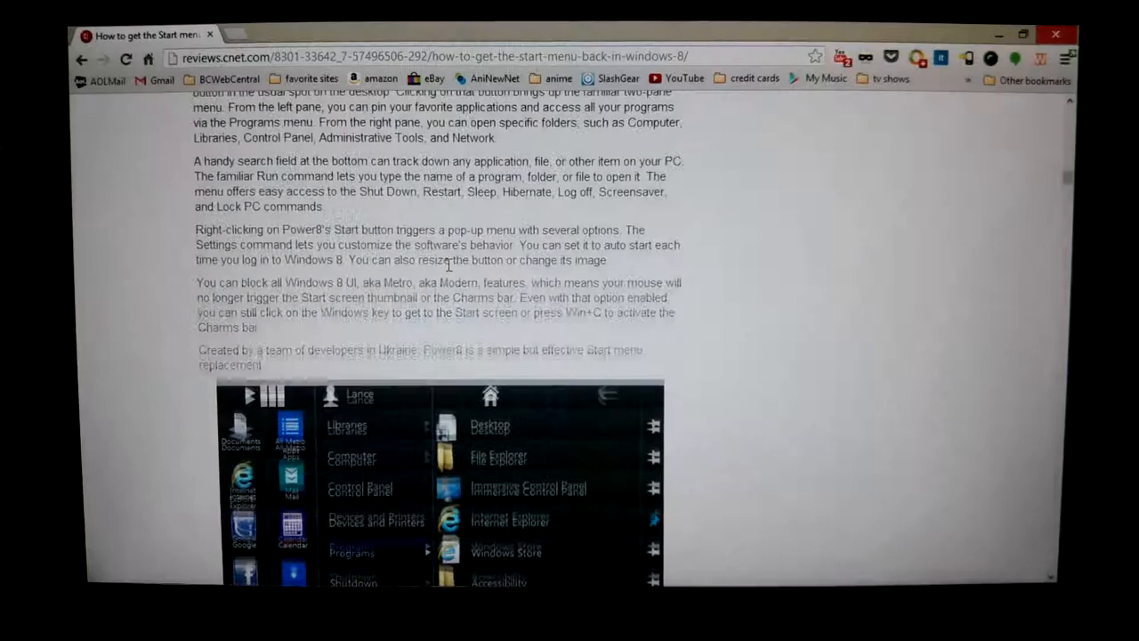
scroll(up, 3)
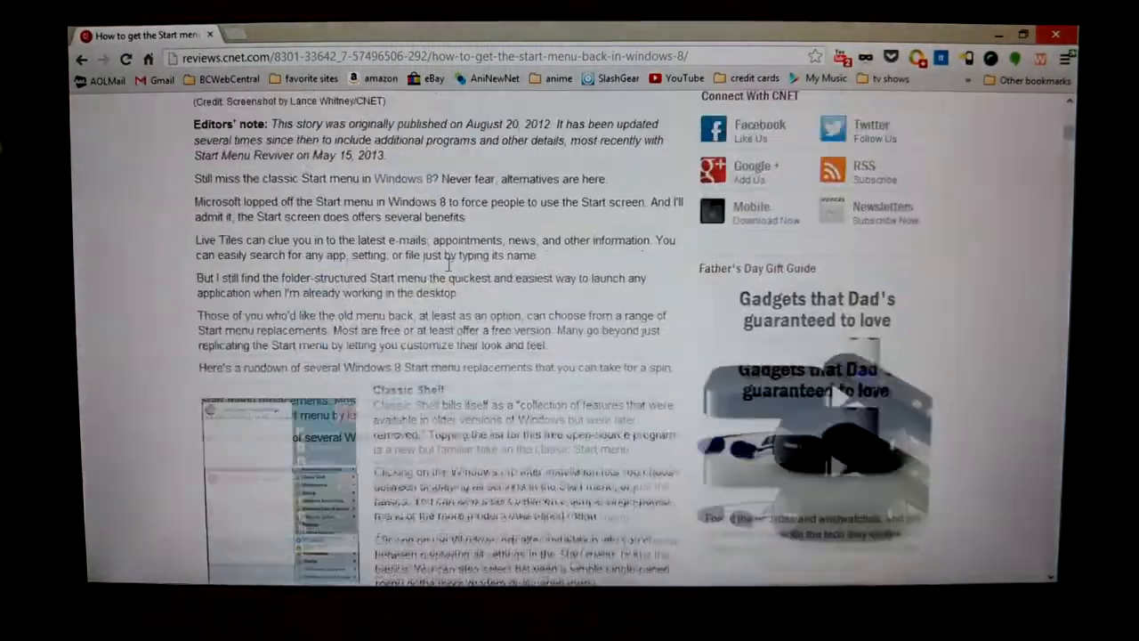
scroll(up, 3)
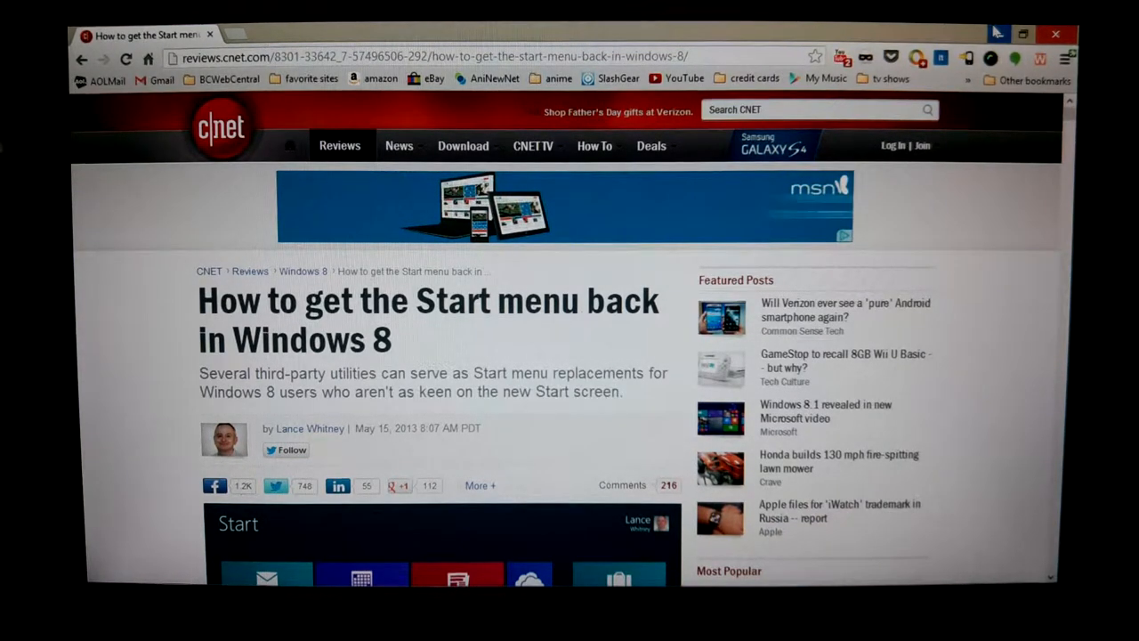
mouse_move(999, 34)
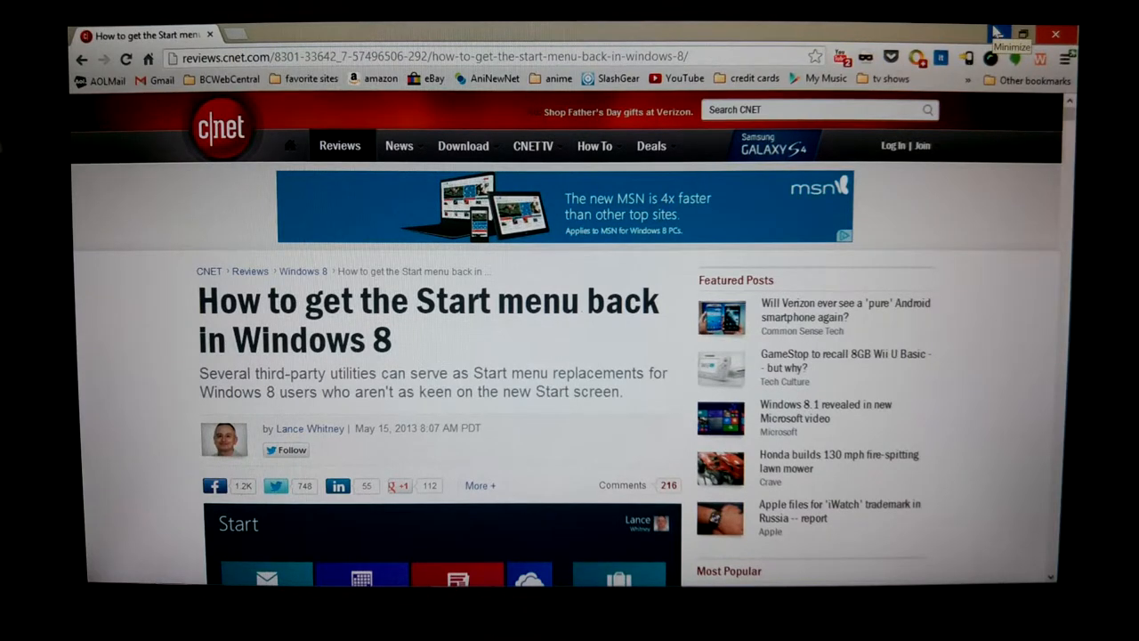